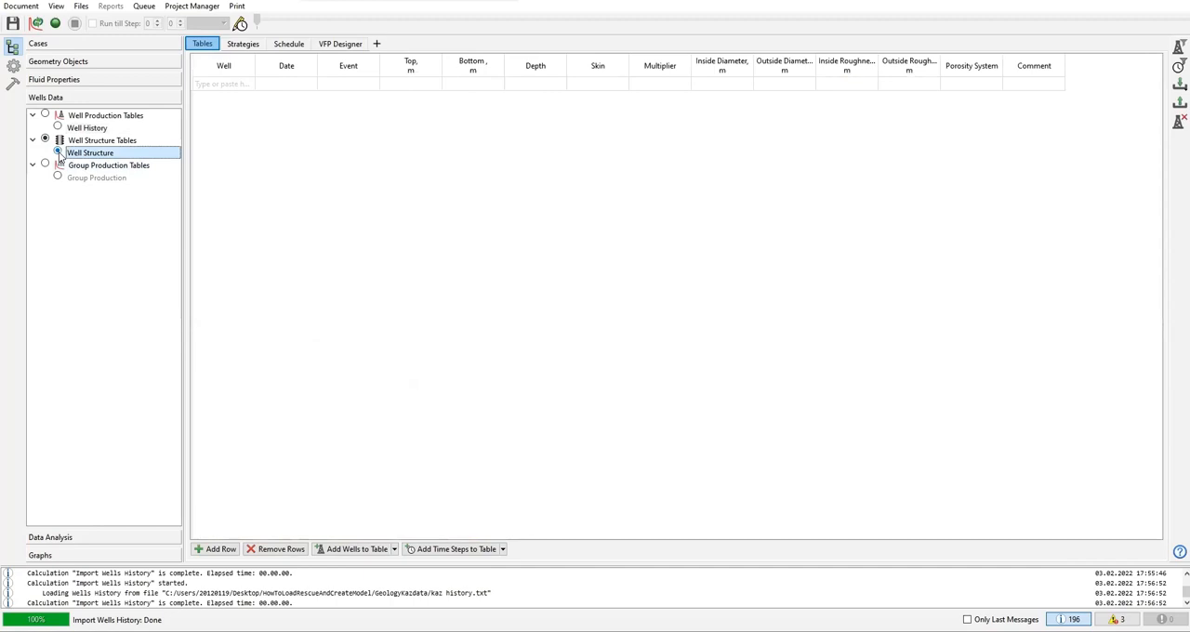
mouse_move(240, 96)
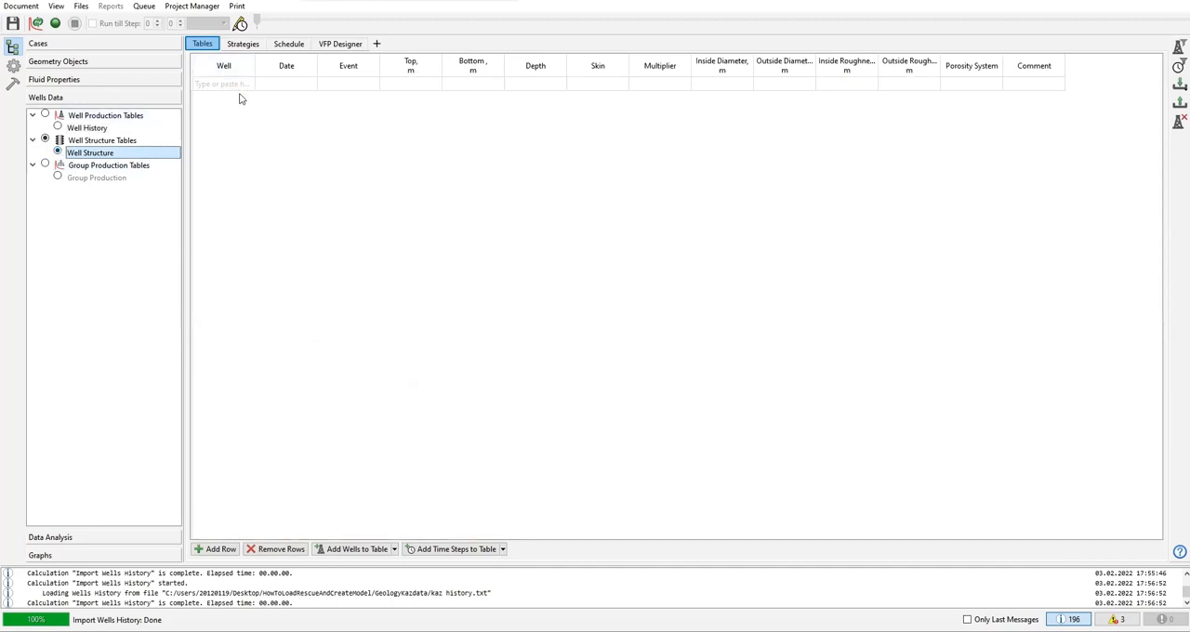
mouse_move(279, 90)
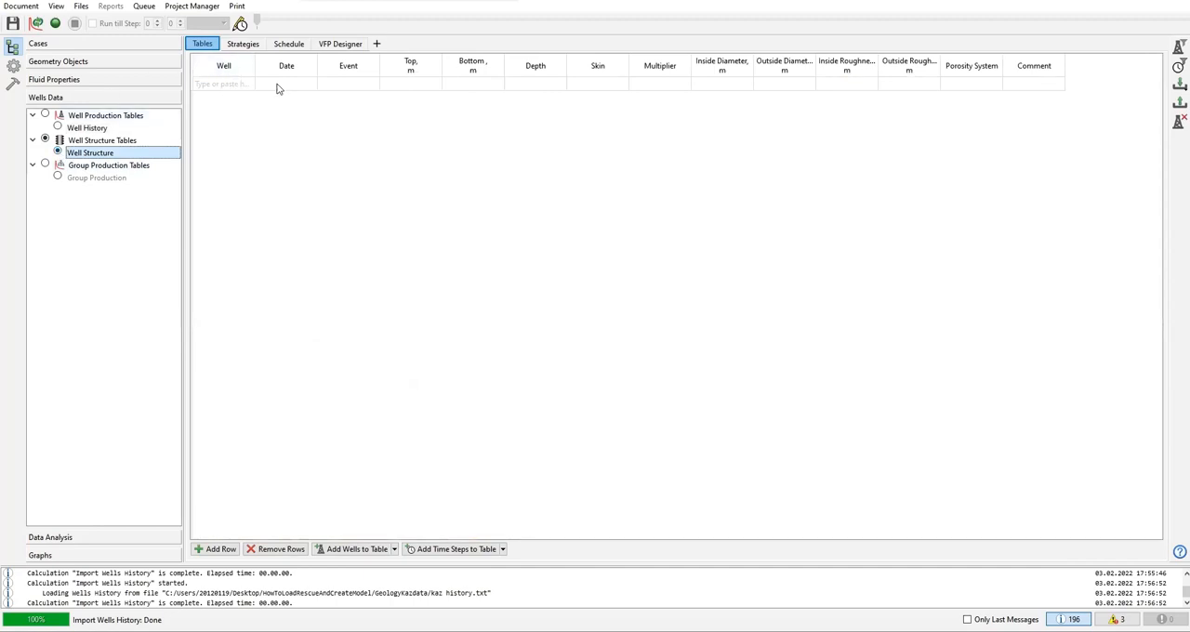
Add a new Well Structure row and set its event to Perforation.
click(348, 84)
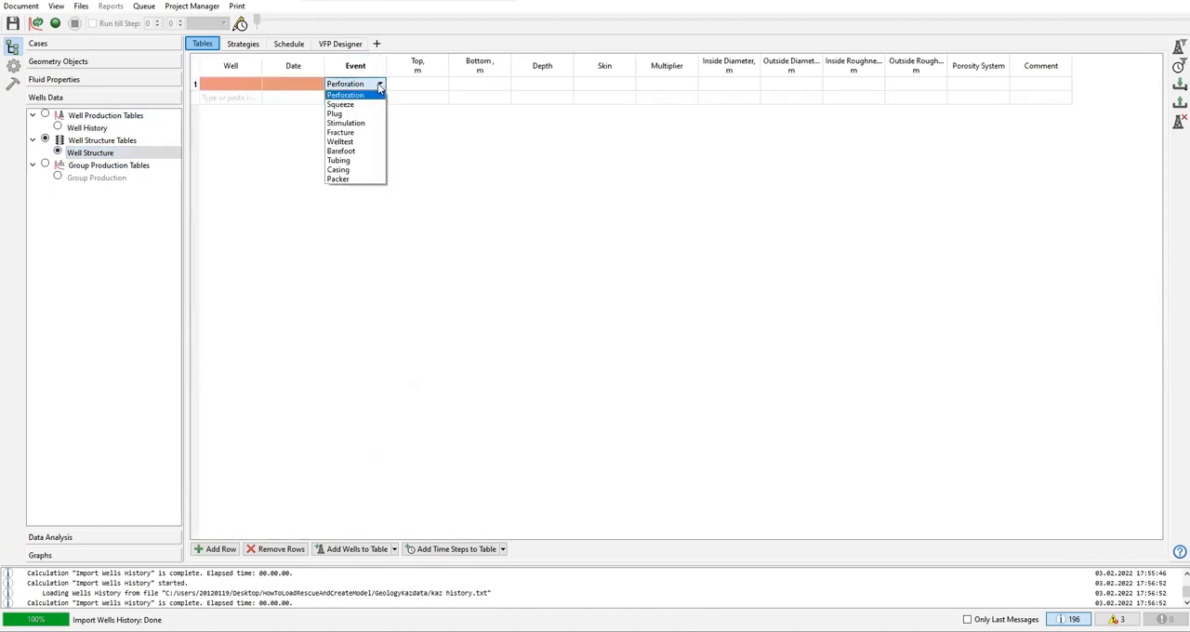
mouse_move(343, 104)
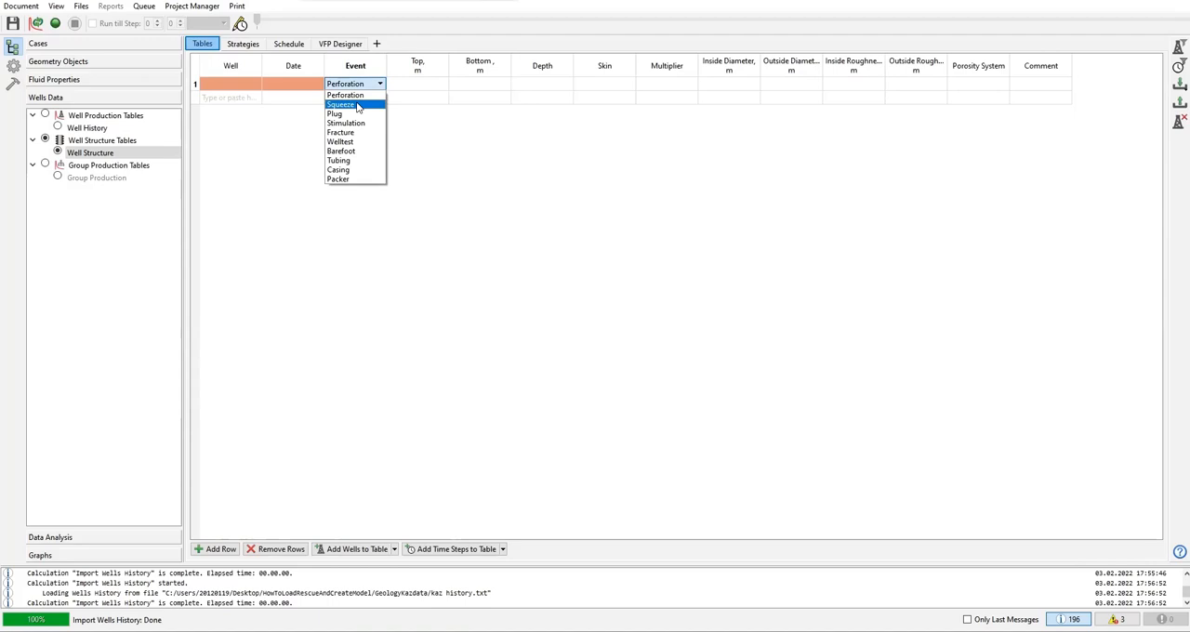
click(345, 95)
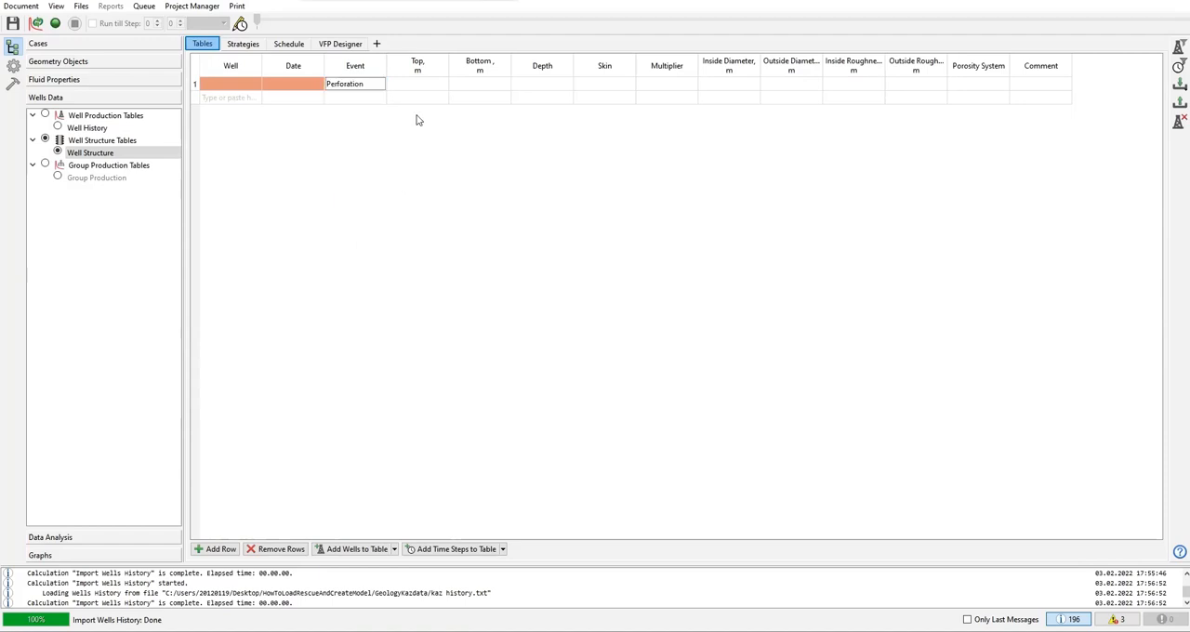
click(417, 81)
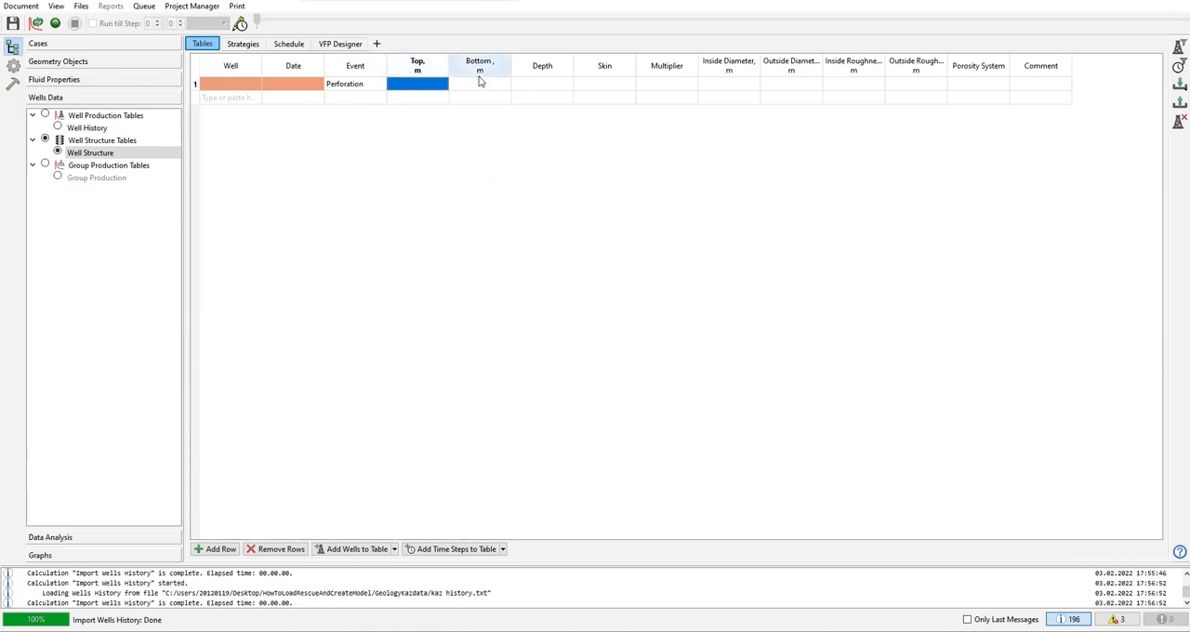
mouse_move(588, 93)
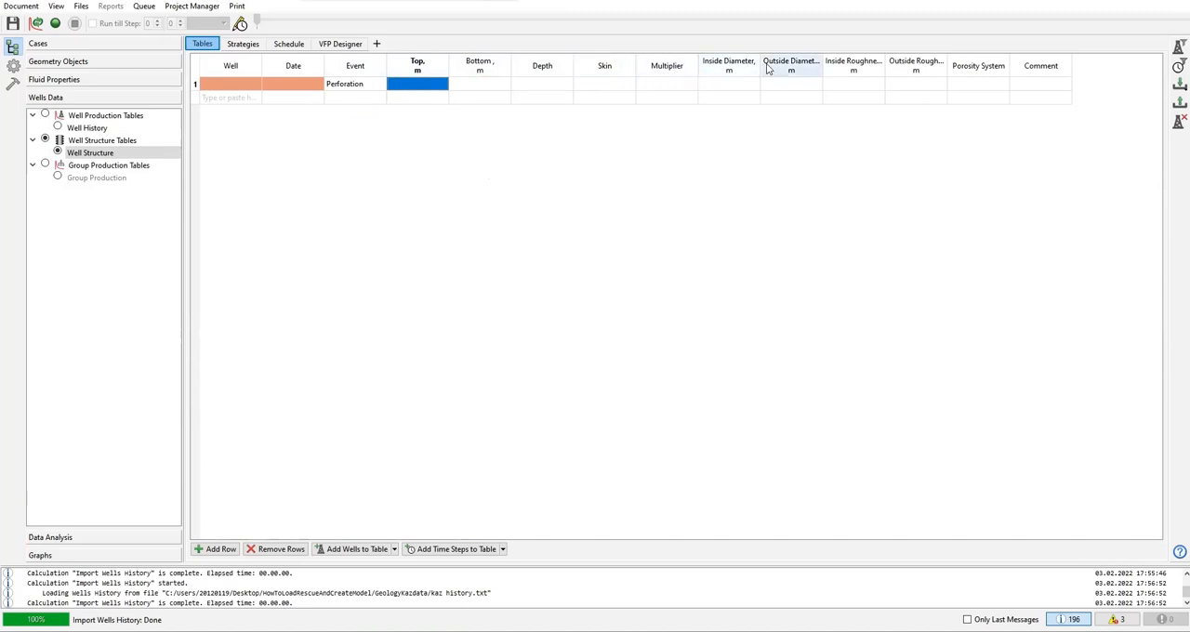
mouse_move(781, 83)
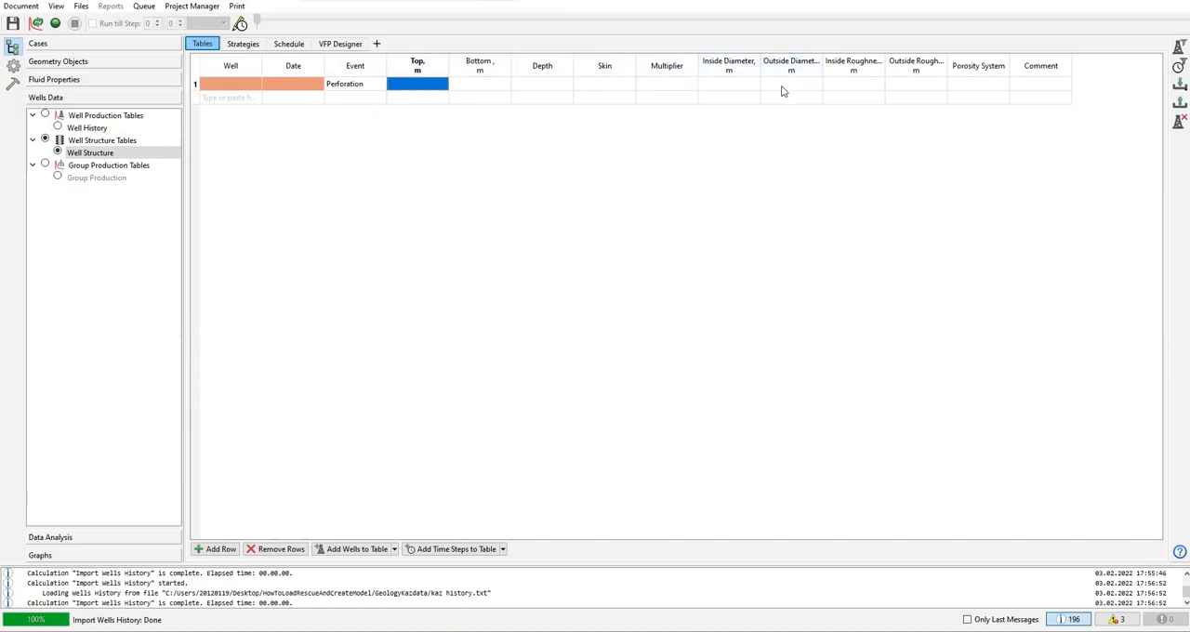
mouse_move(844, 88)
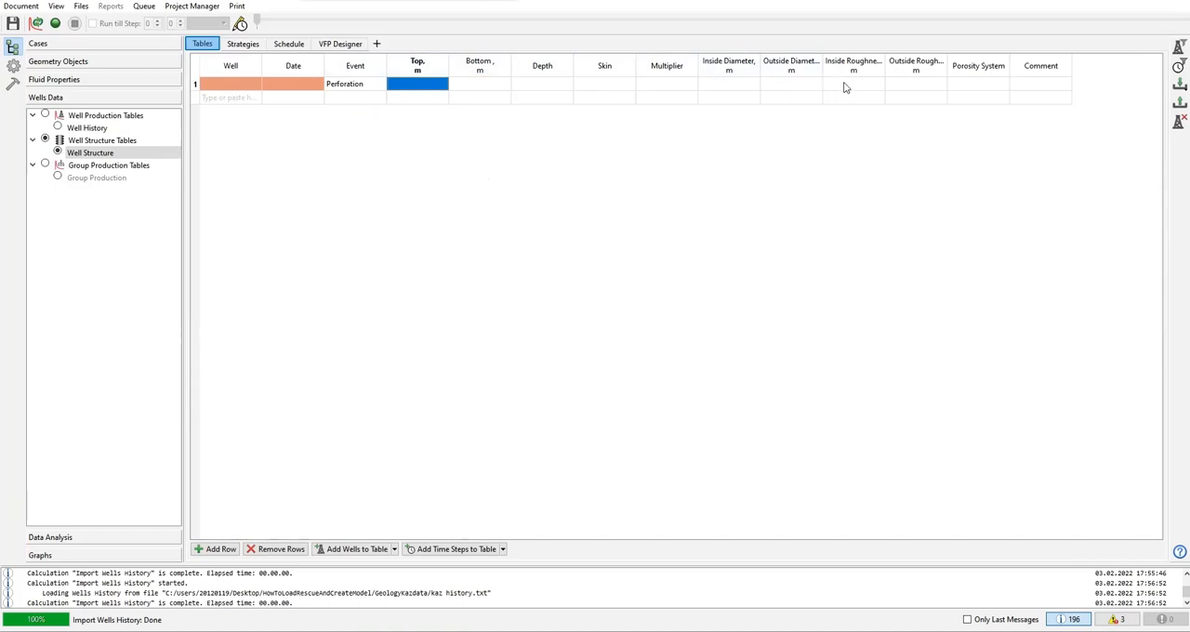
mouse_move(933, 73)
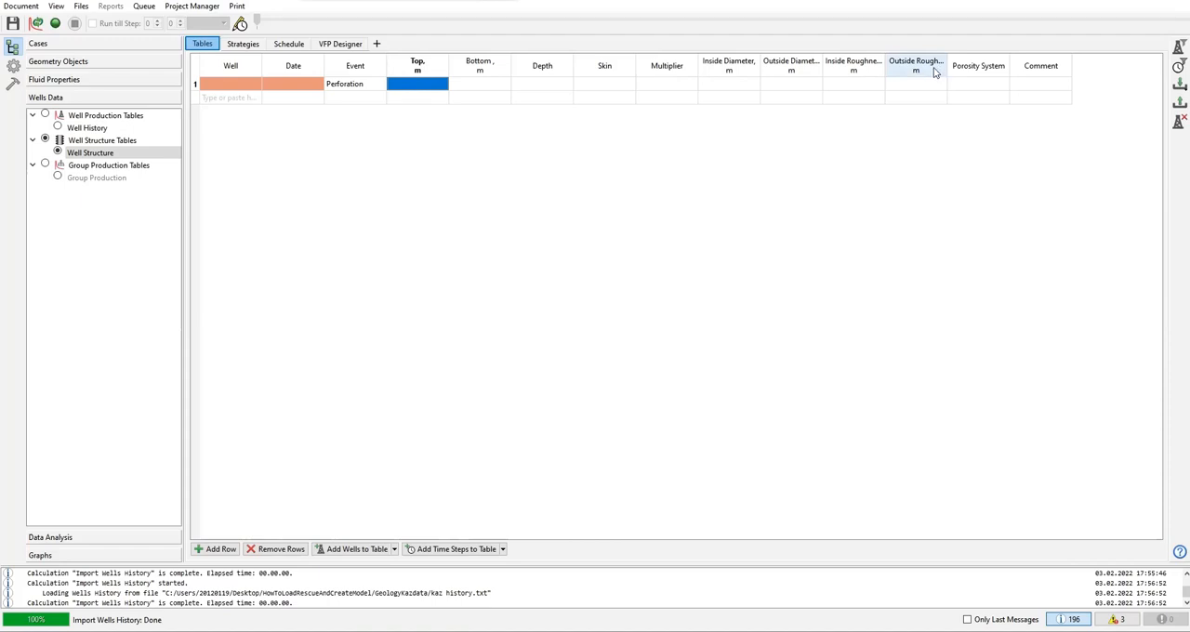
mouse_move(974, 87)
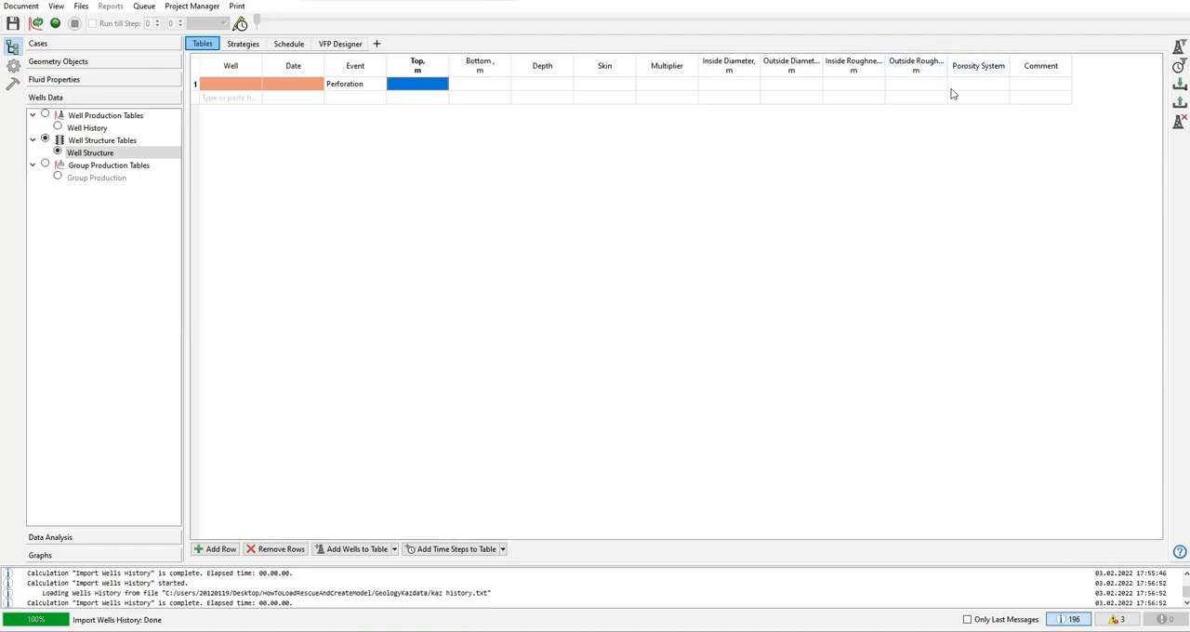
click(353, 84)
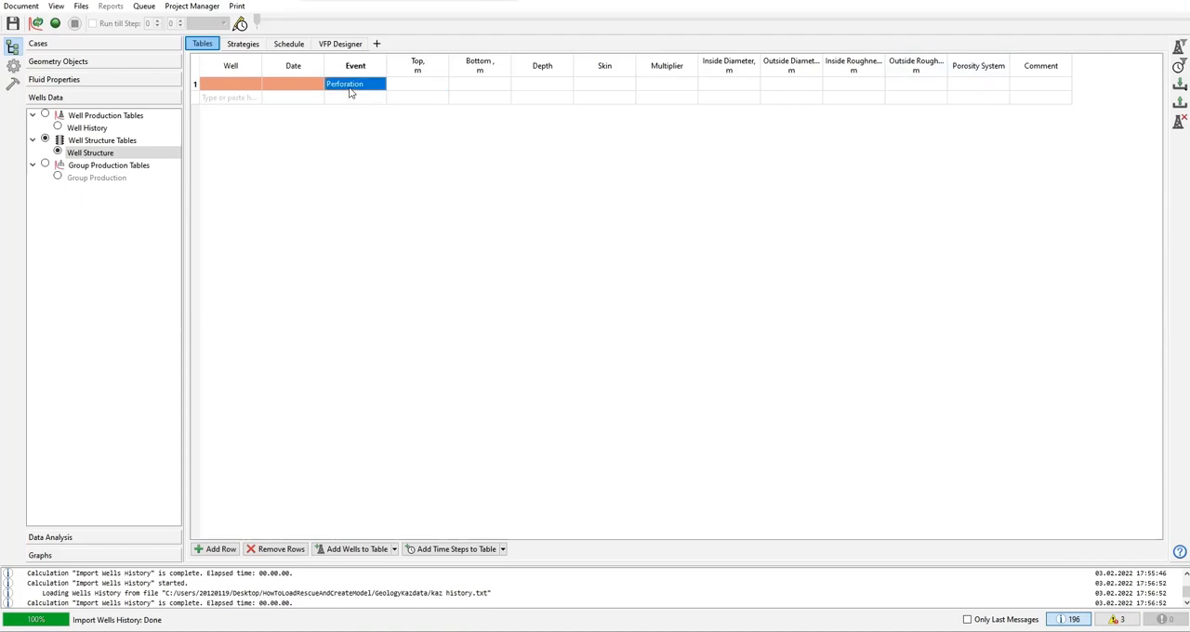
Load the kaz perf text file into the Load Well Events dialog to preview its rows.
click(276, 548)
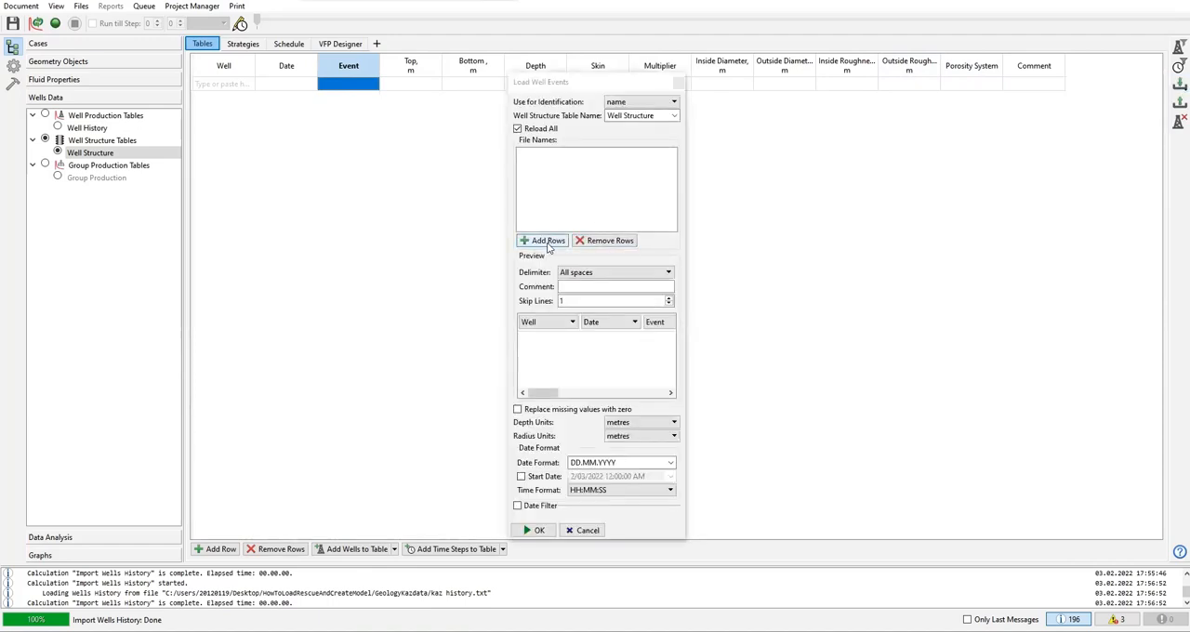
click(543, 240)
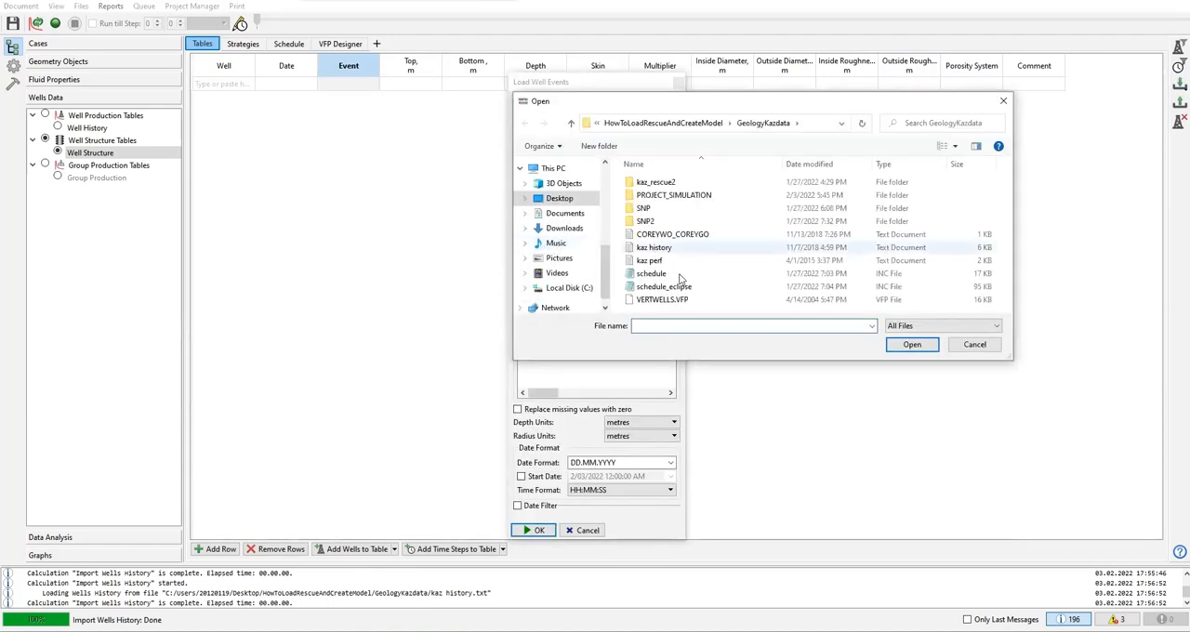
click(650, 260)
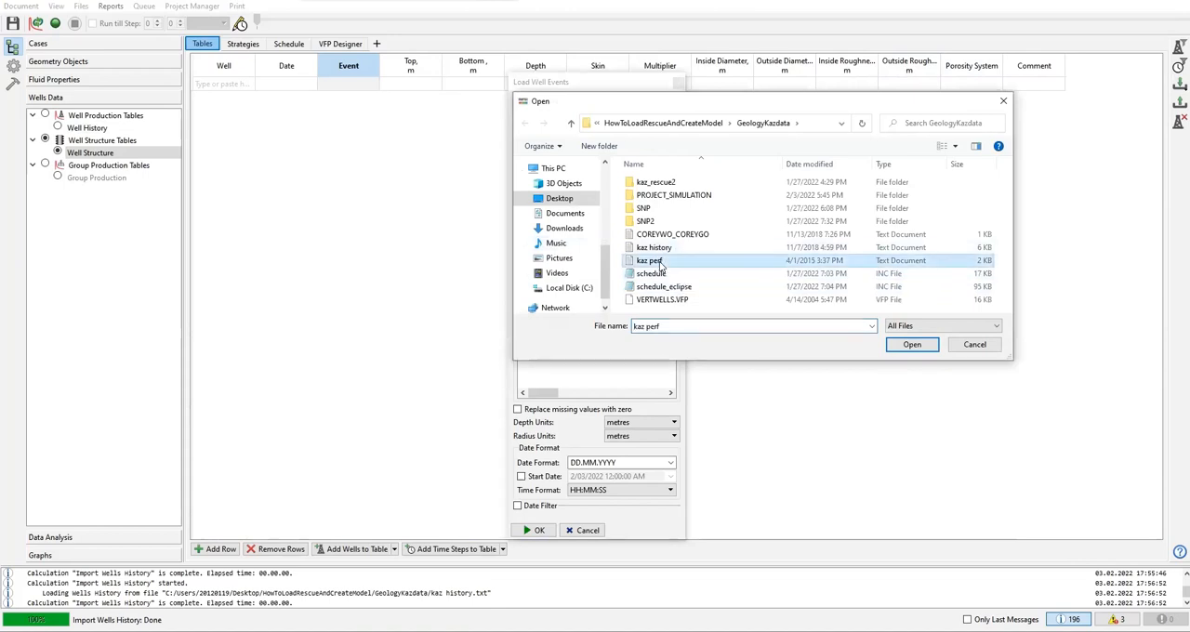
mouse_move(907, 373)
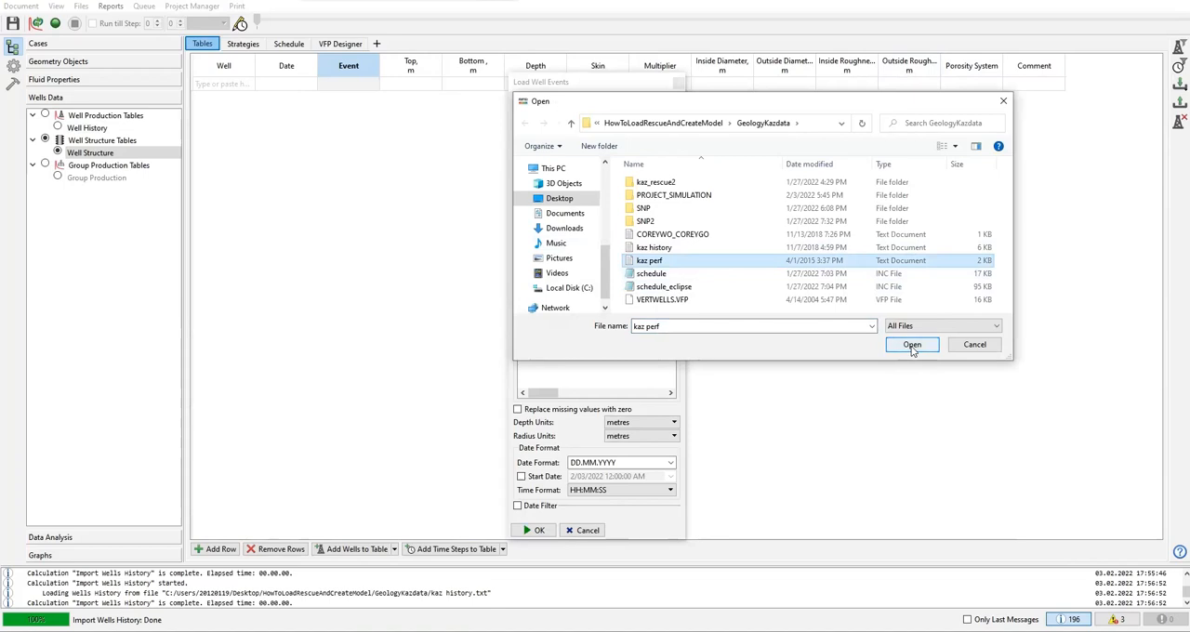
click(911, 344)
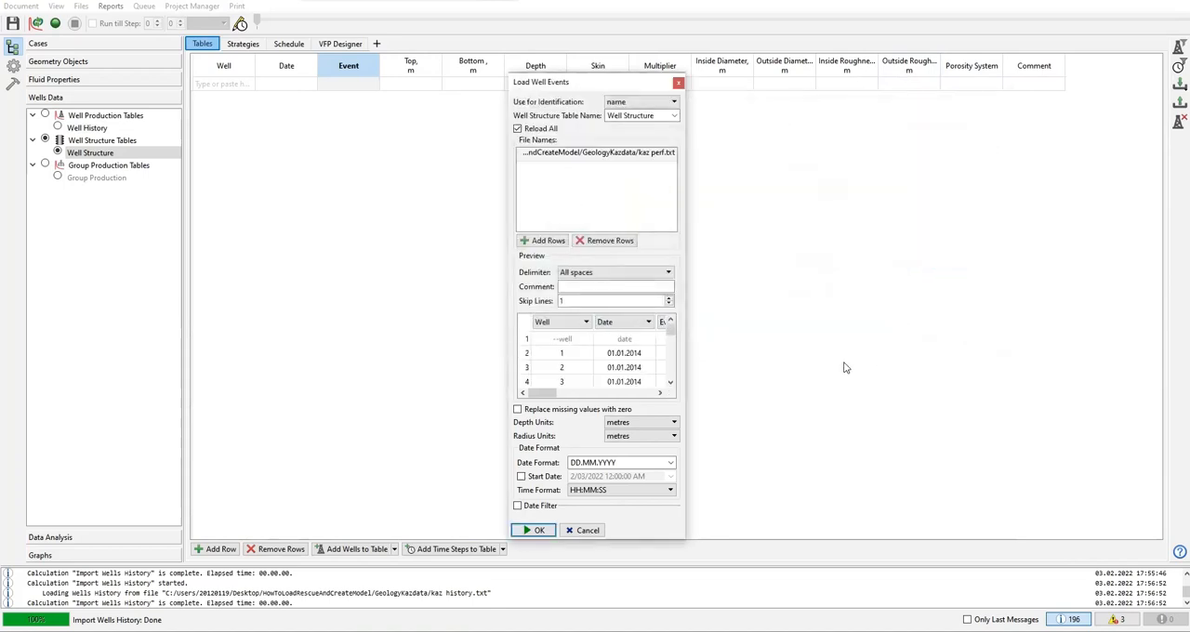
mouse_move(814, 329)
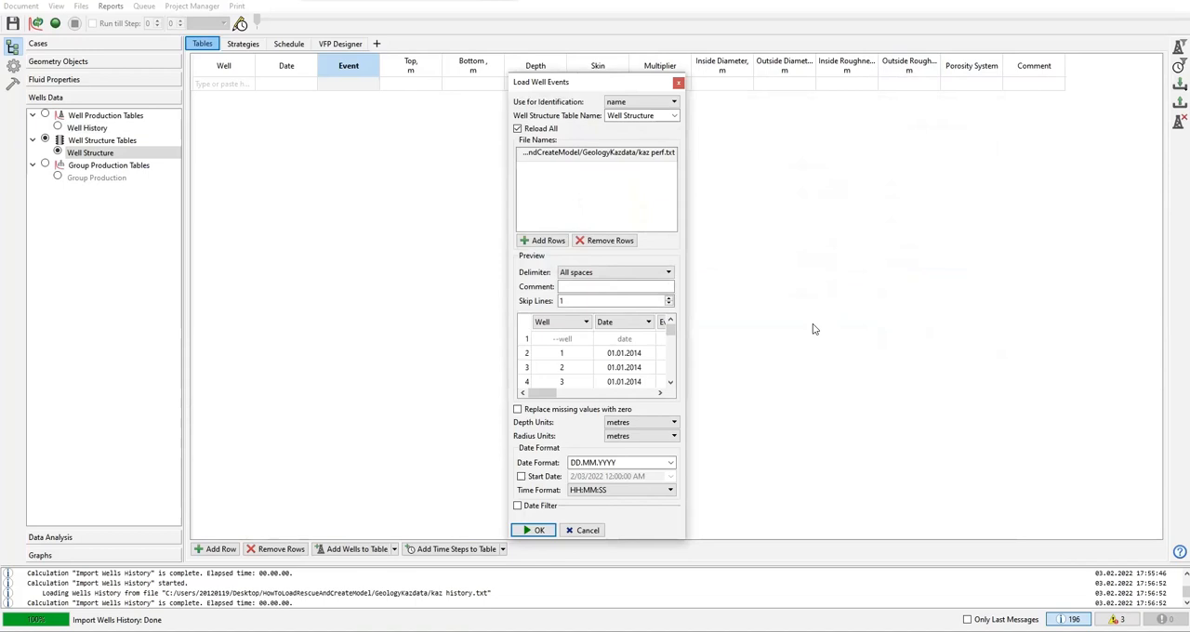
mouse_move(691, 301)
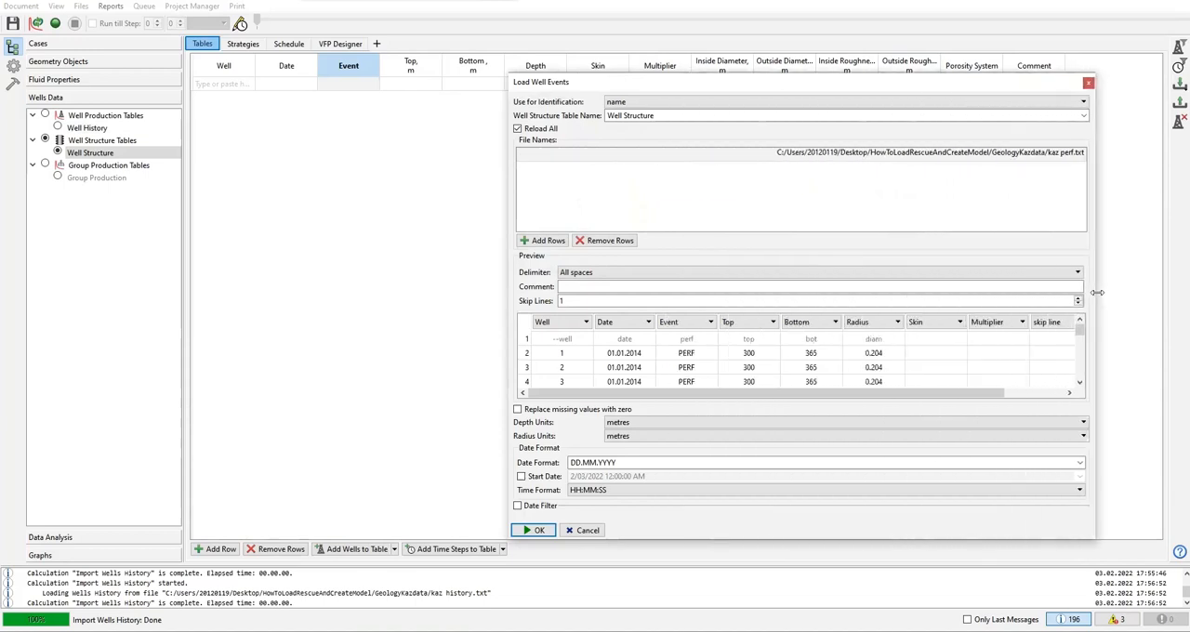
Widen the import window and set the delimiter to all spaces.
drag(1097, 297, 1130, 298)
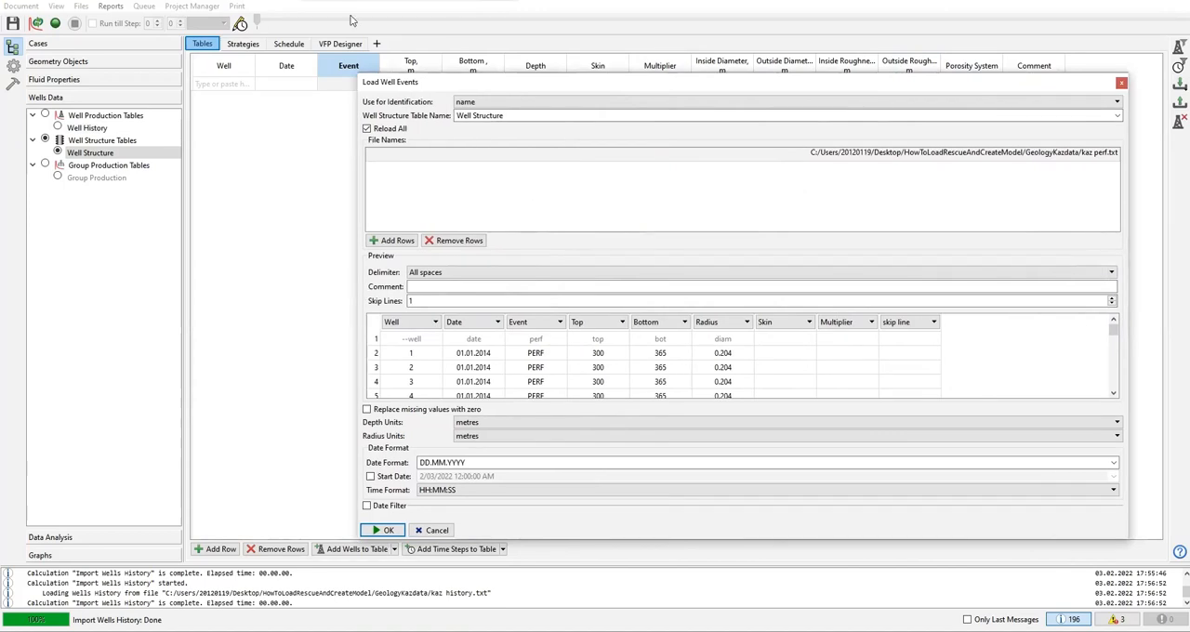
mouse_move(435, 347)
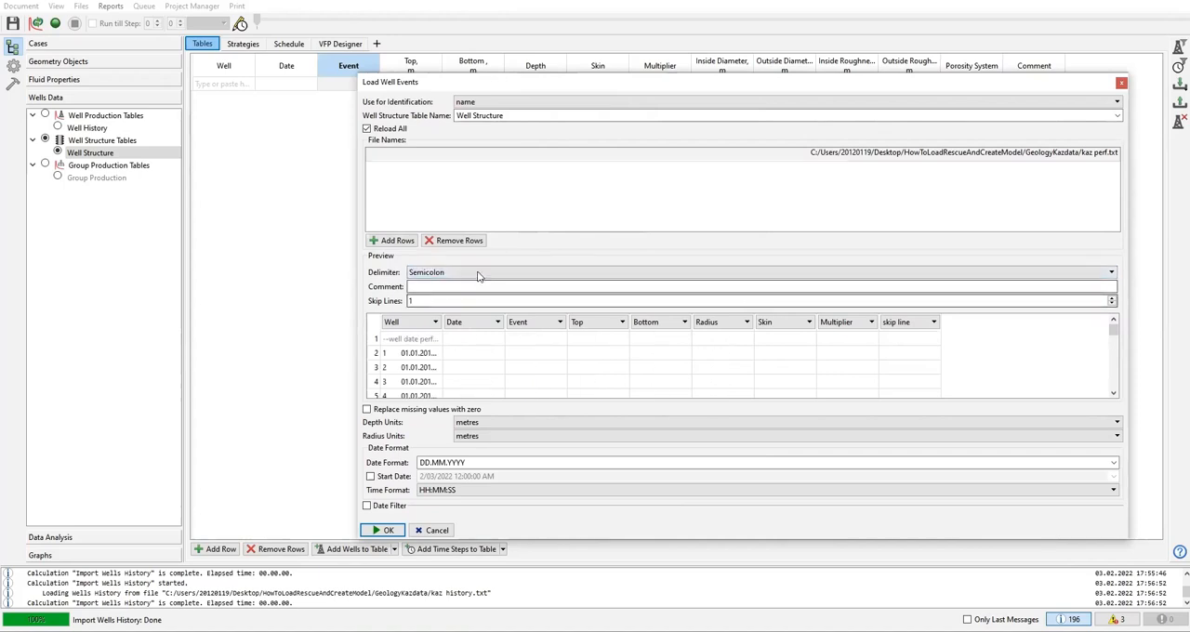
click(1112, 272)
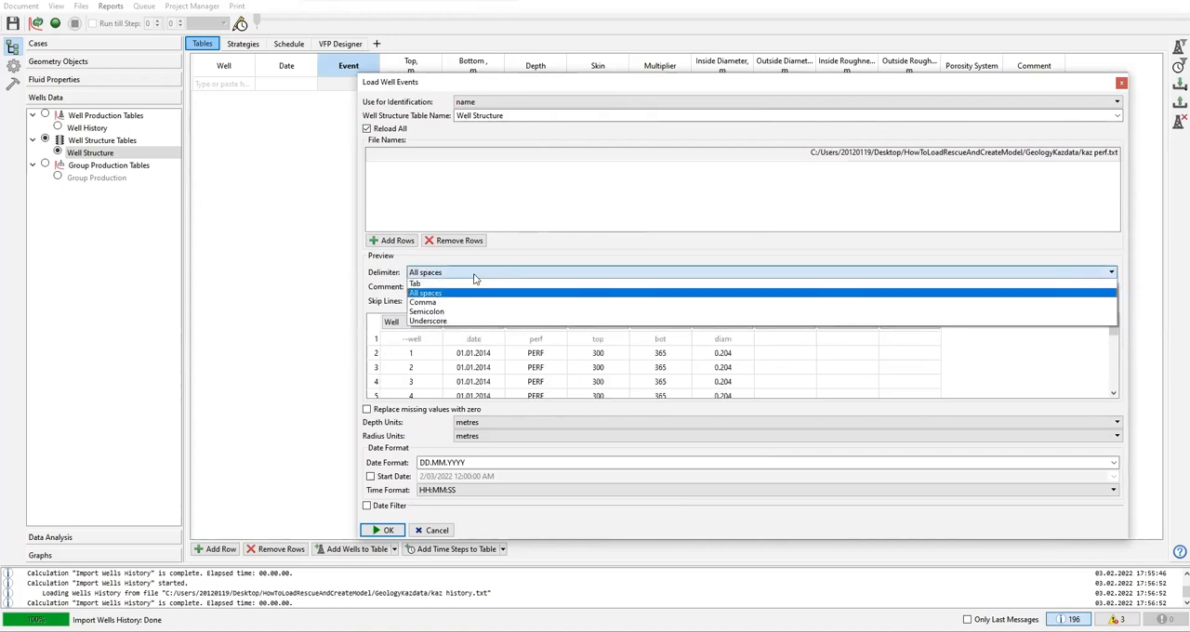
click(424, 294)
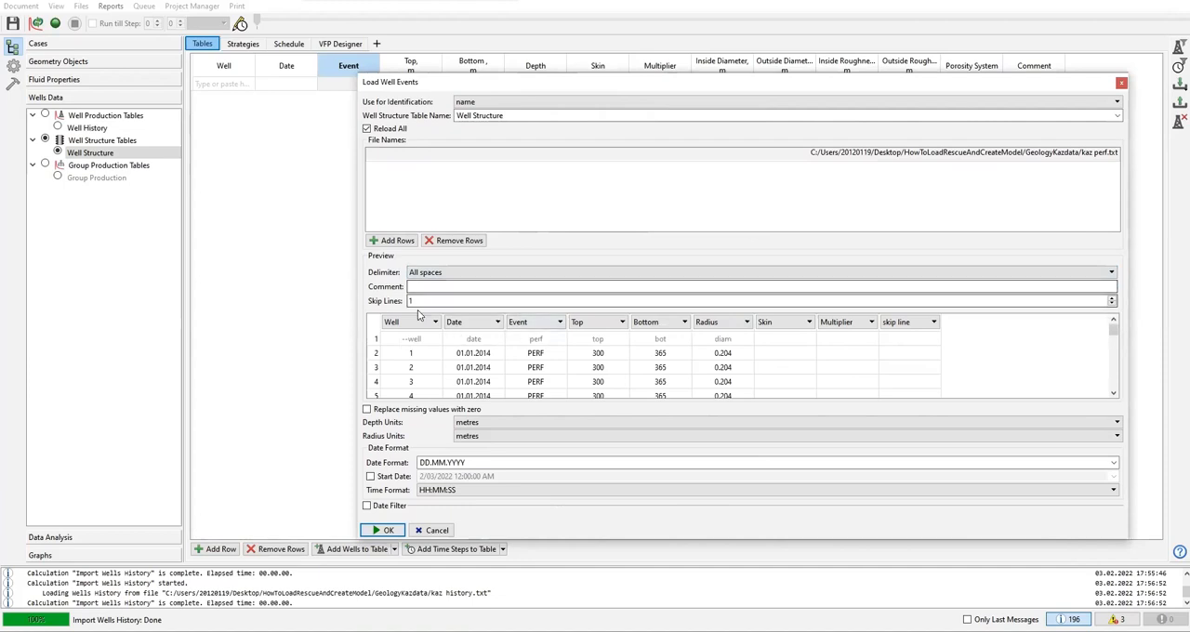
mouse_move(454, 349)
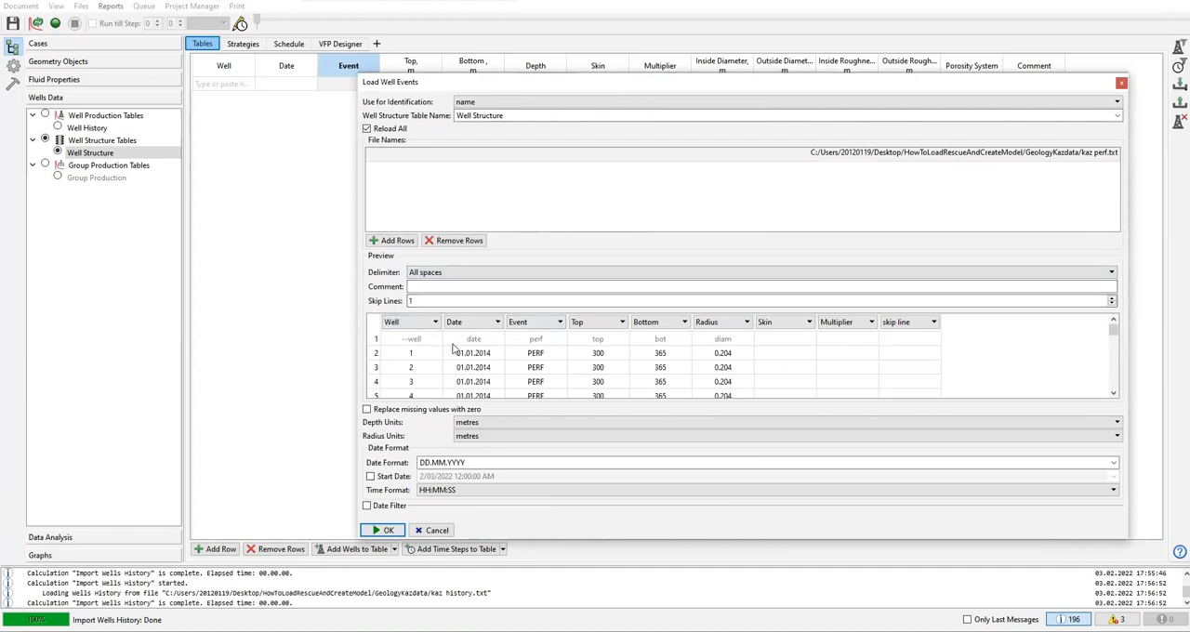
mouse_move(399, 333)
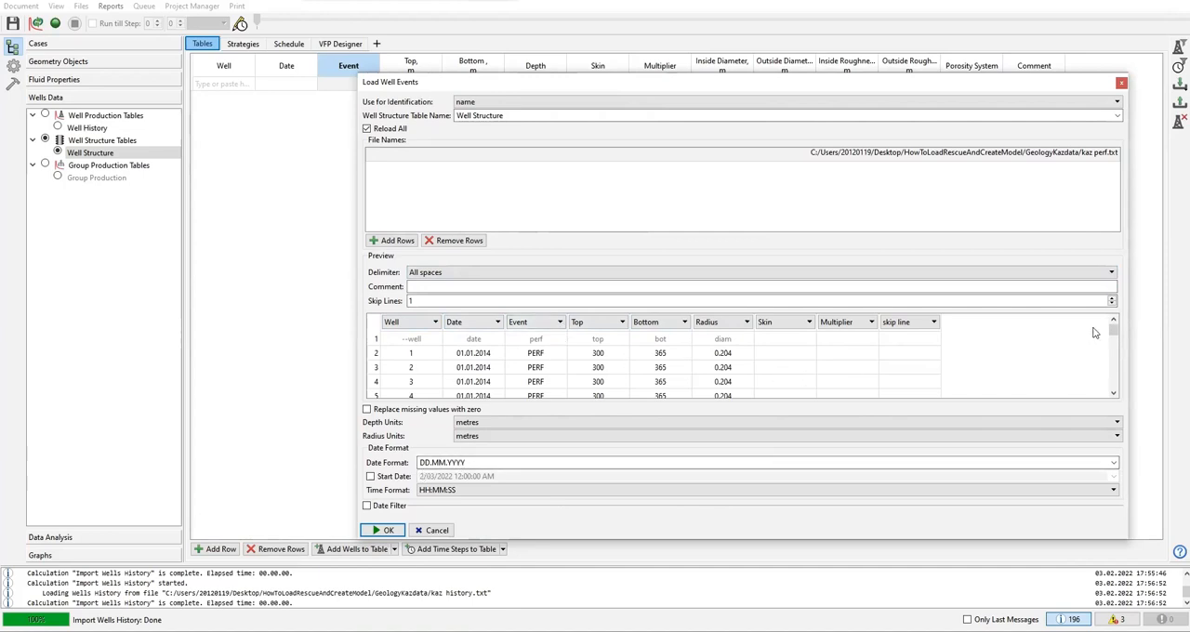
scroll(down, 3)
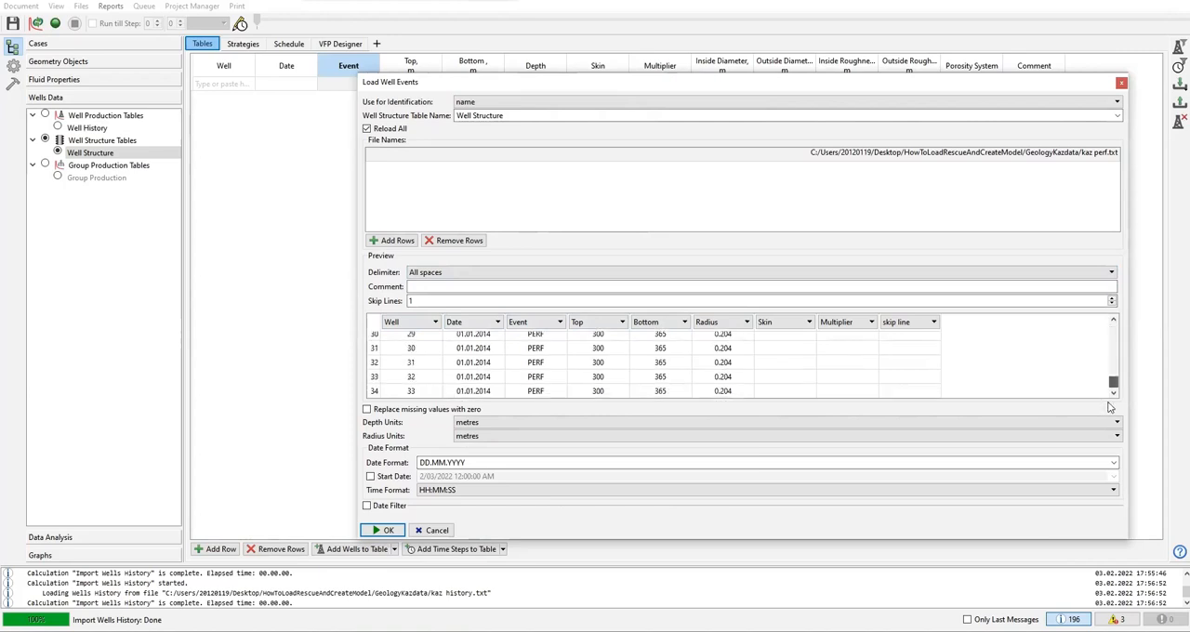
scroll(up, 3)
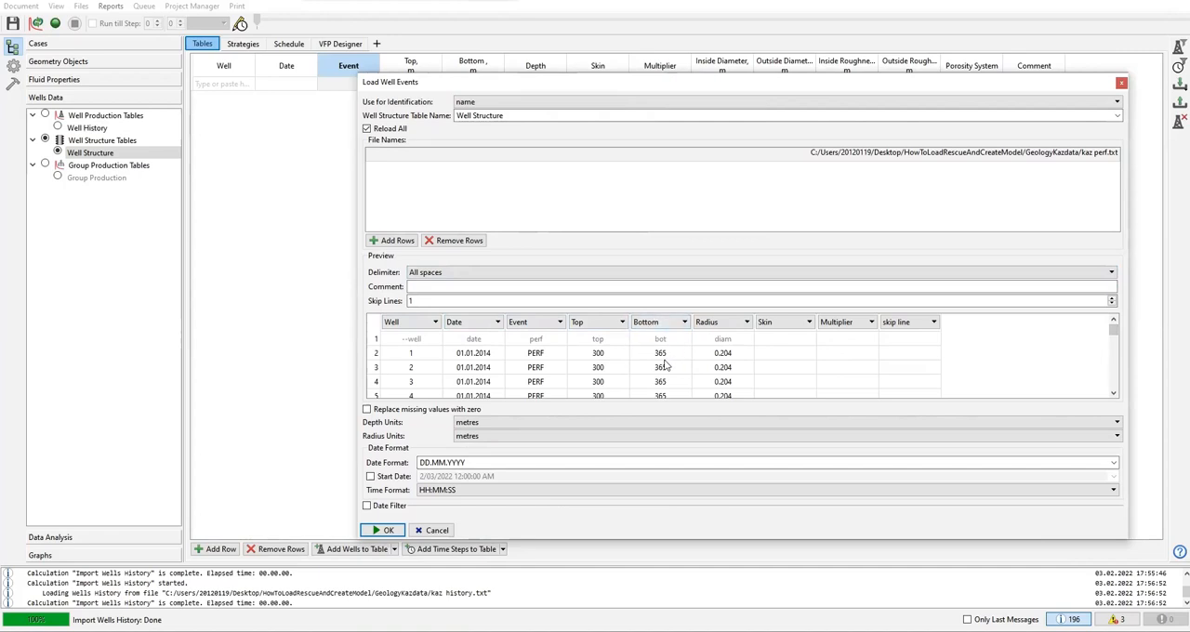
mouse_move(733, 355)
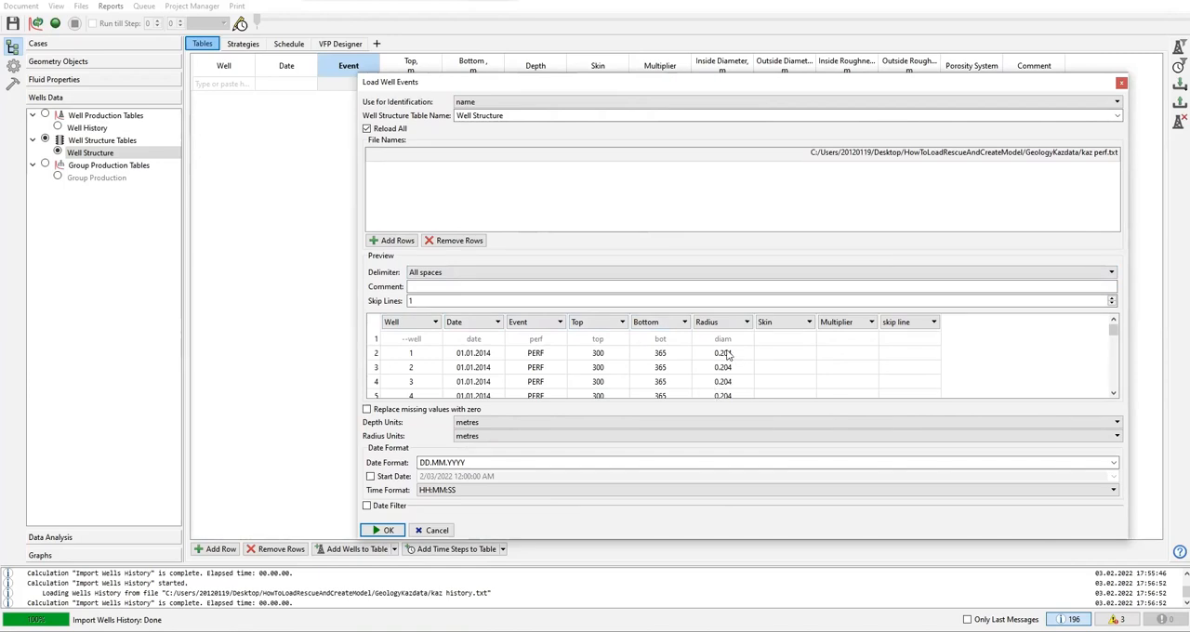
mouse_move(725, 338)
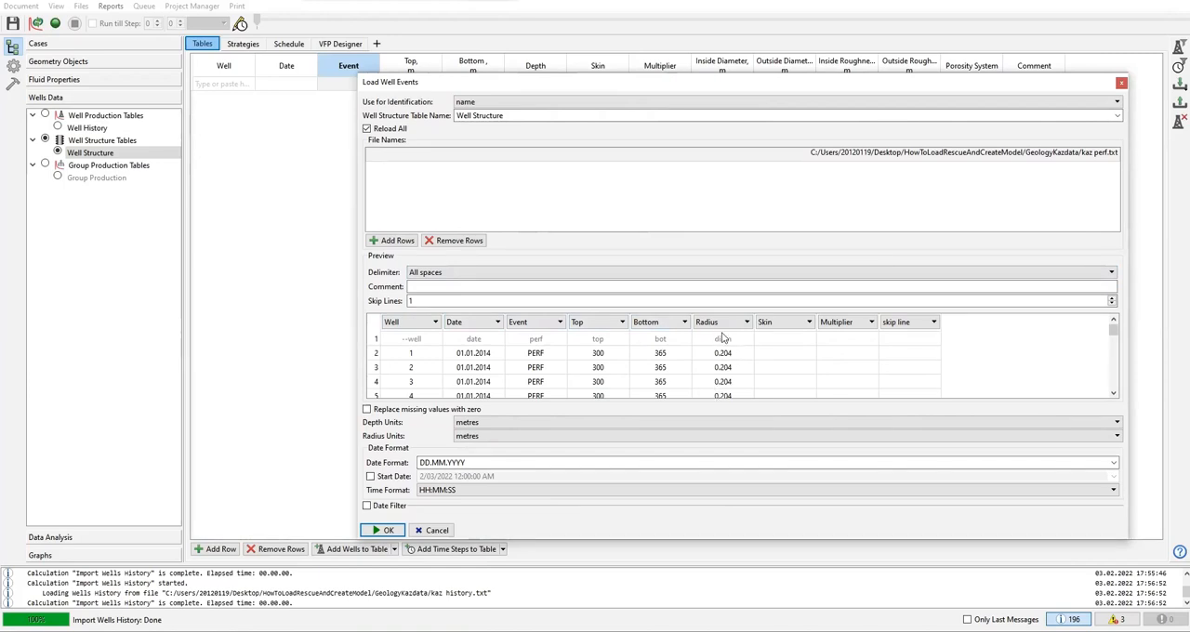
mouse_move(729, 349)
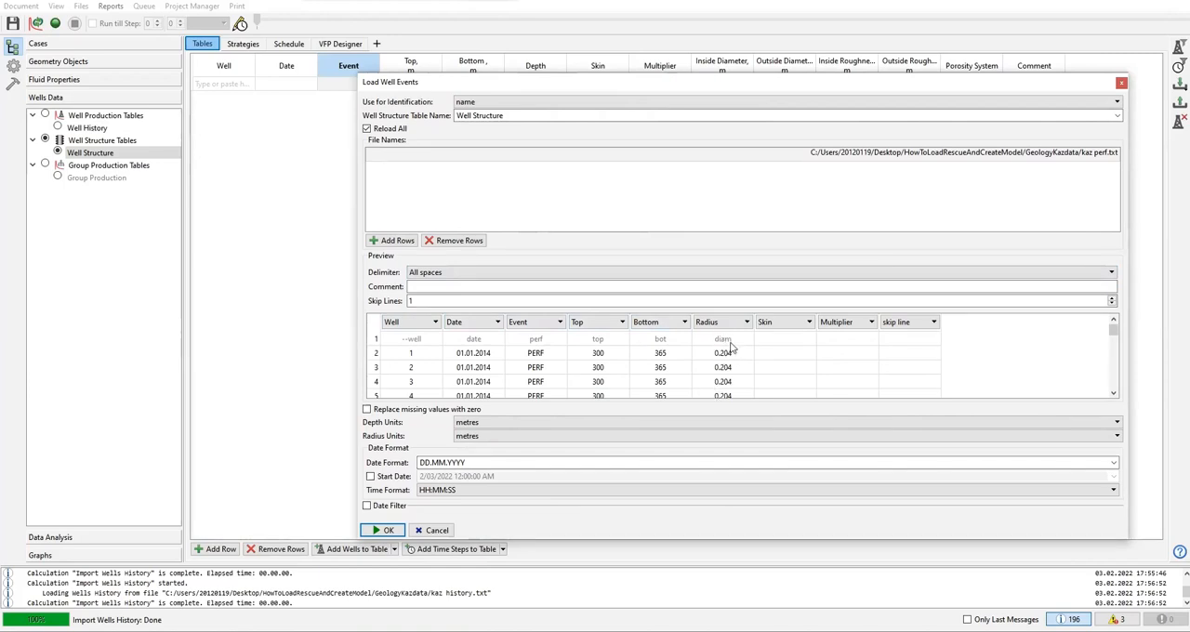
Map the third measurement column to Diameter and skip the unused skin column.
click(747, 322)
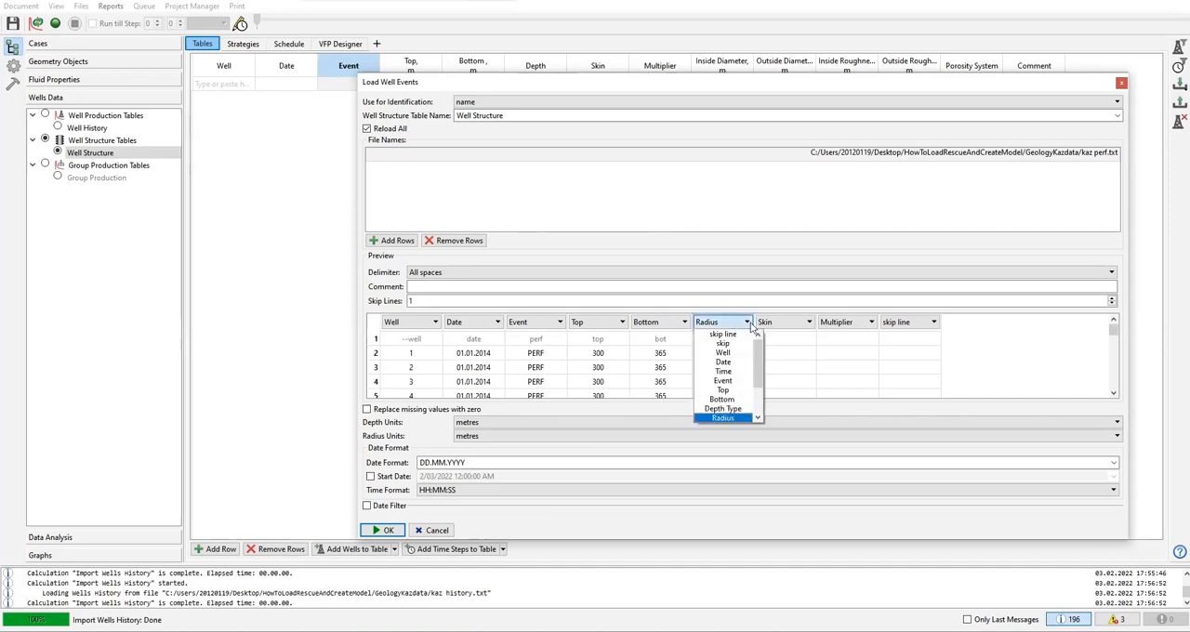
scroll(down, 3)
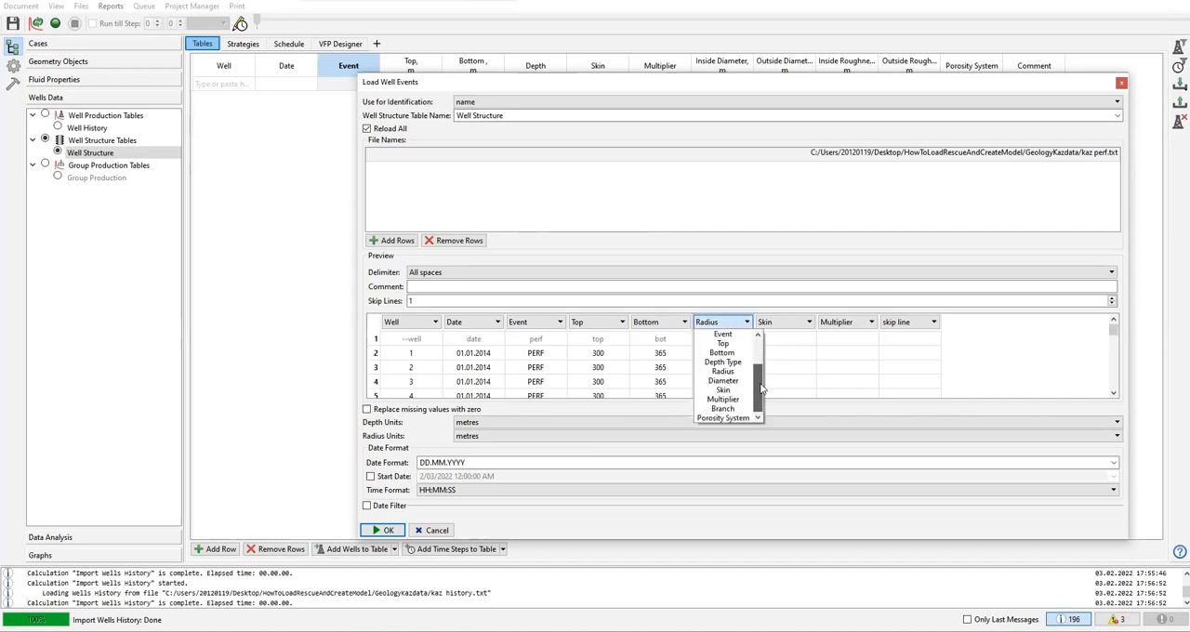
click(723, 379)
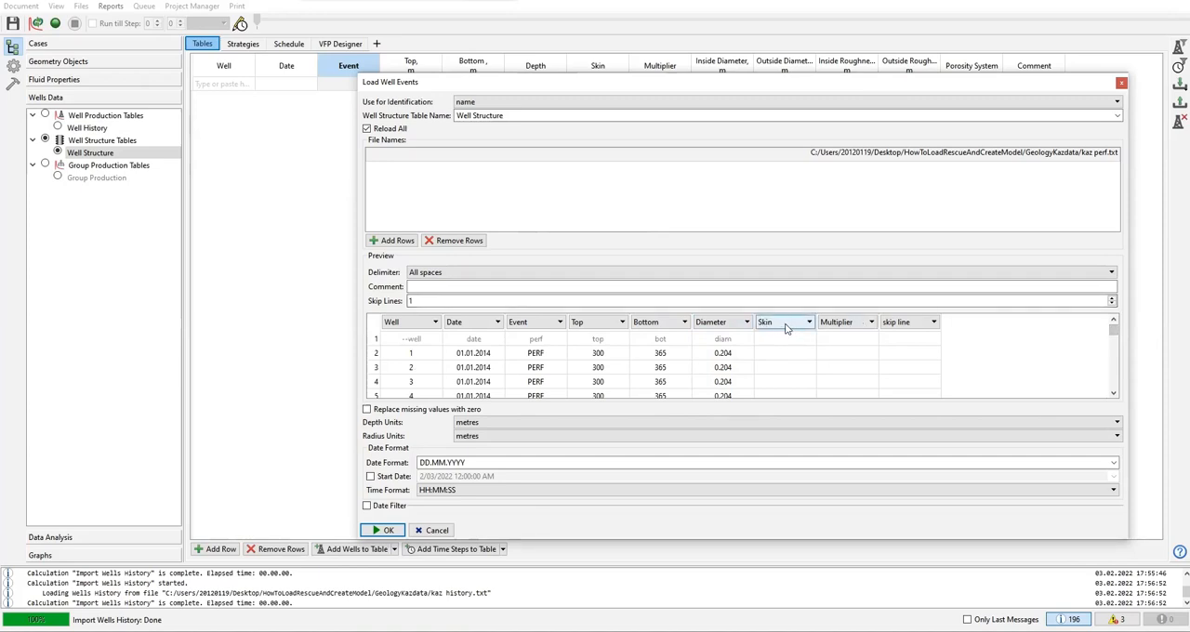
mouse_move(840, 327)
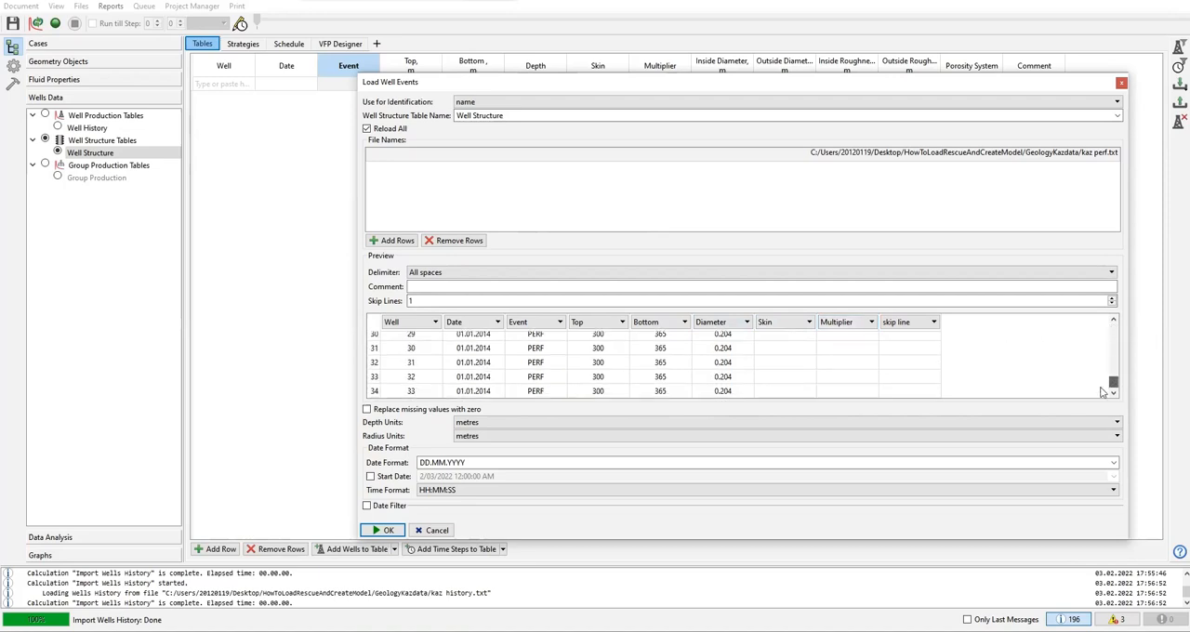
scroll(up, 3)
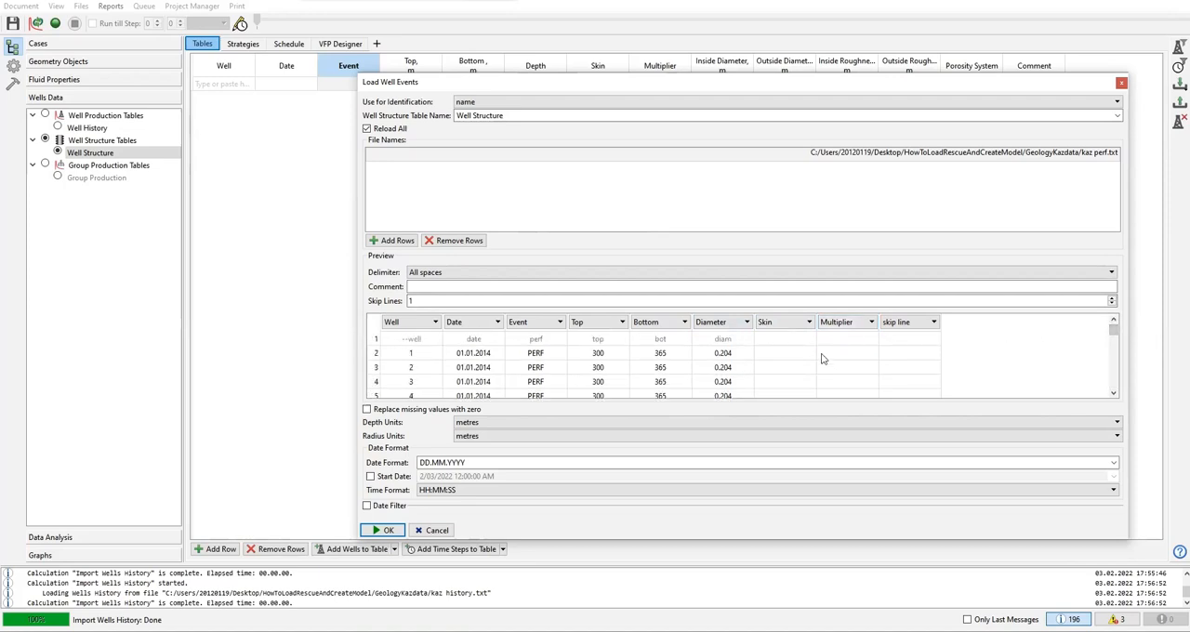
click(808, 322)
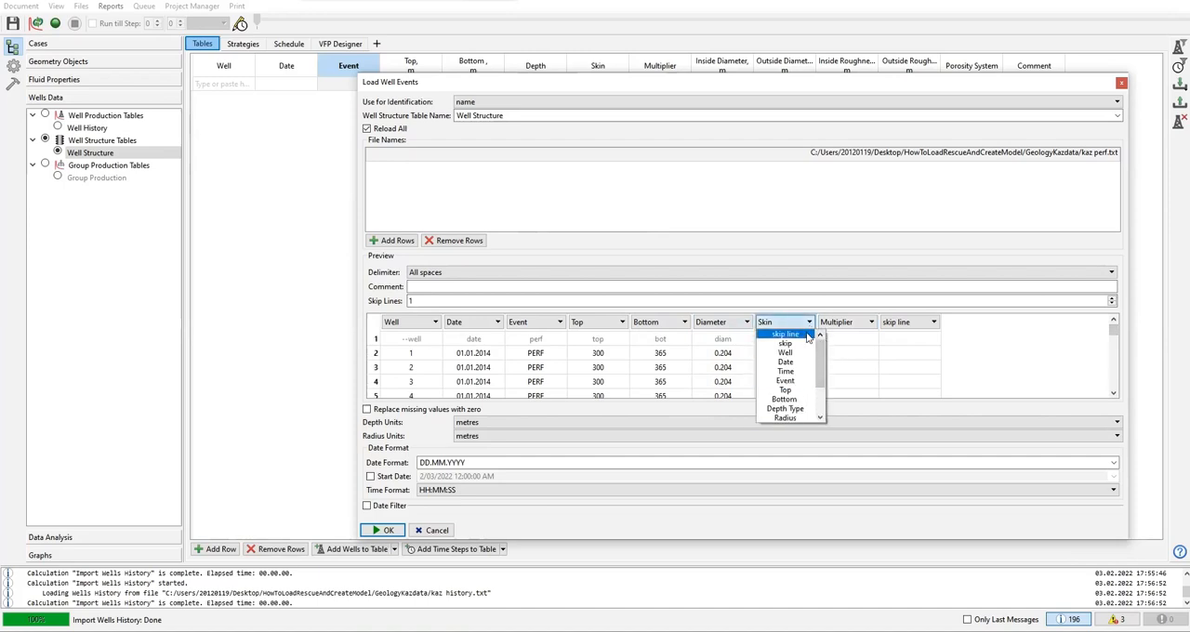
click(784, 335)
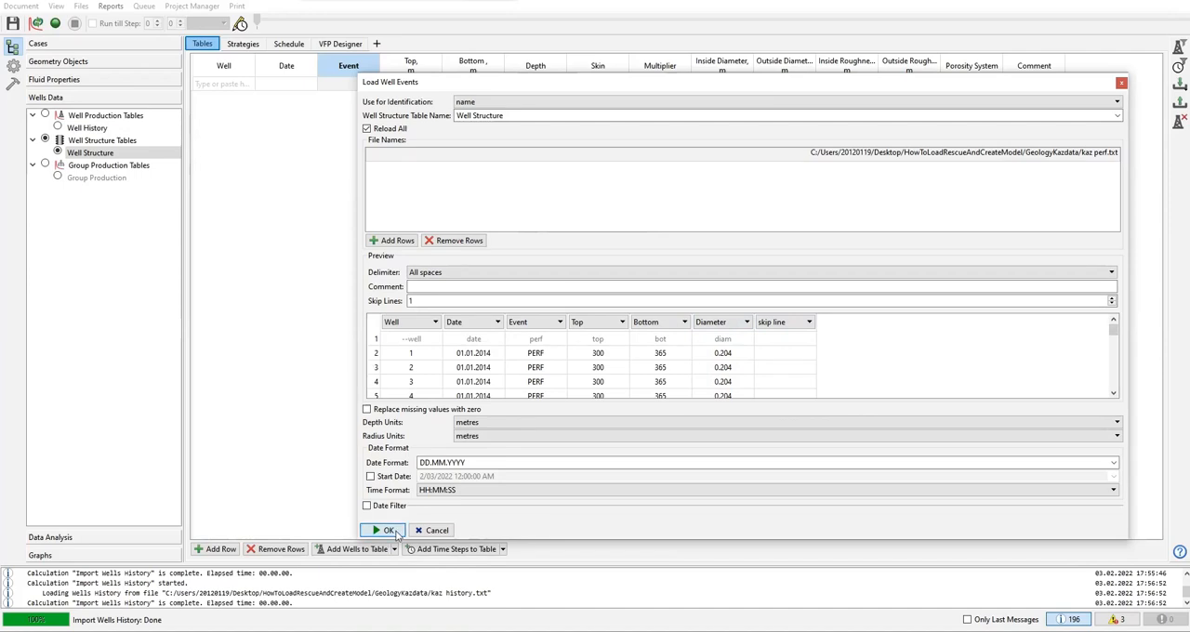
Import the perforation events (wells 1–33, top 300, bottom 365, diameter 0.204) into the table.
click(386, 530)
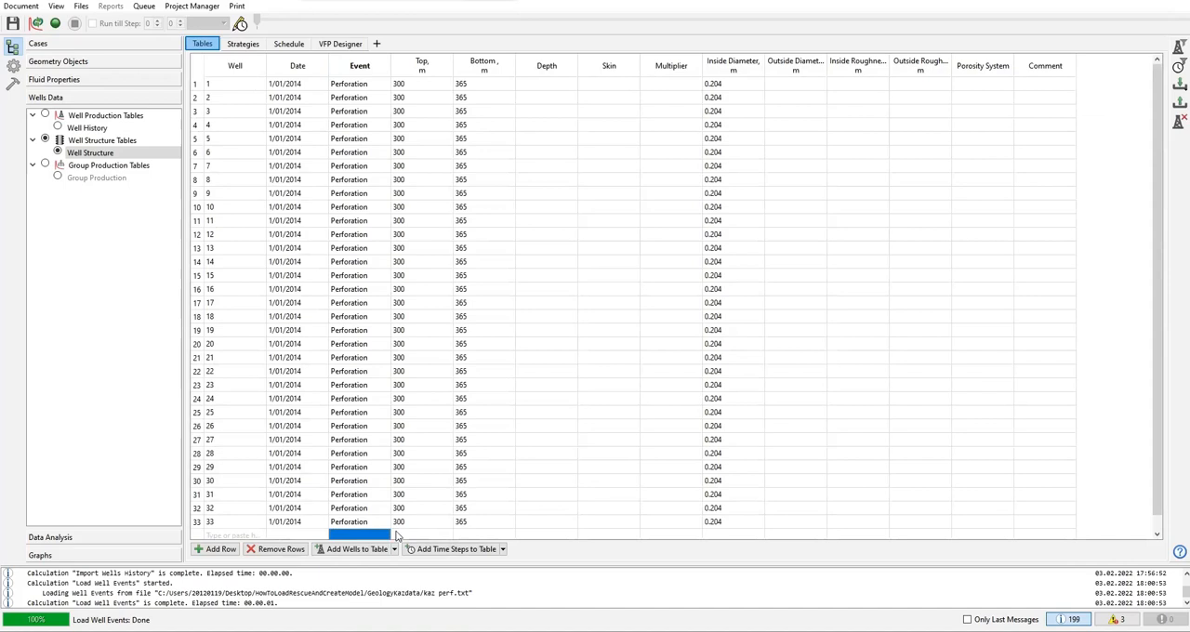
mouse_move(390, 338)
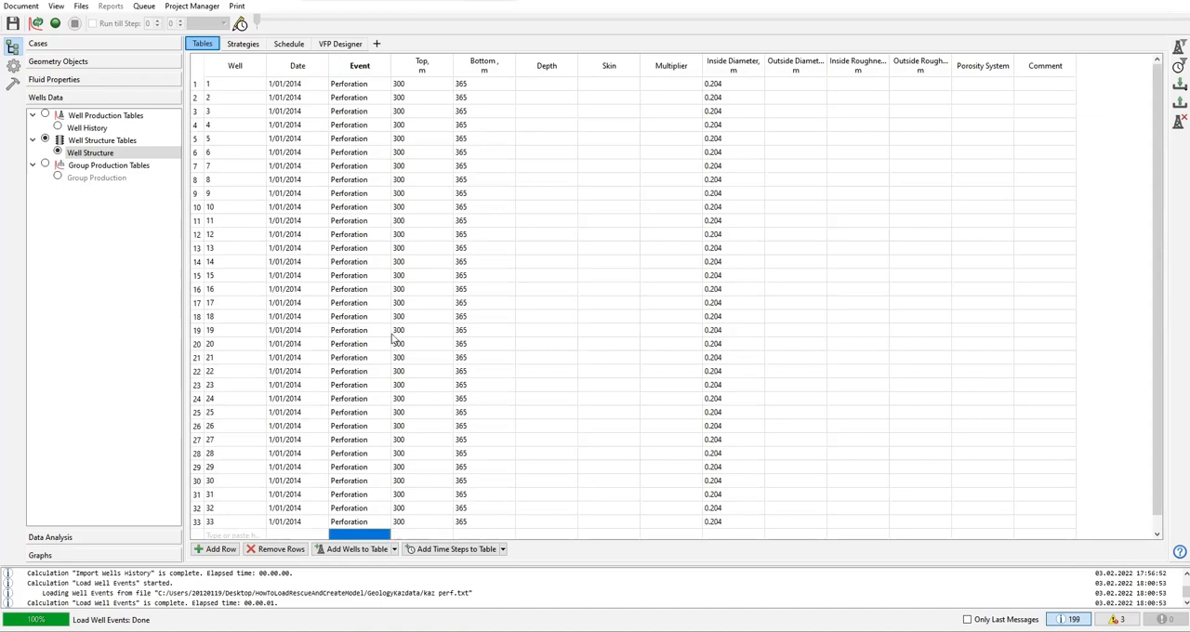
mouse_move(380, 190)
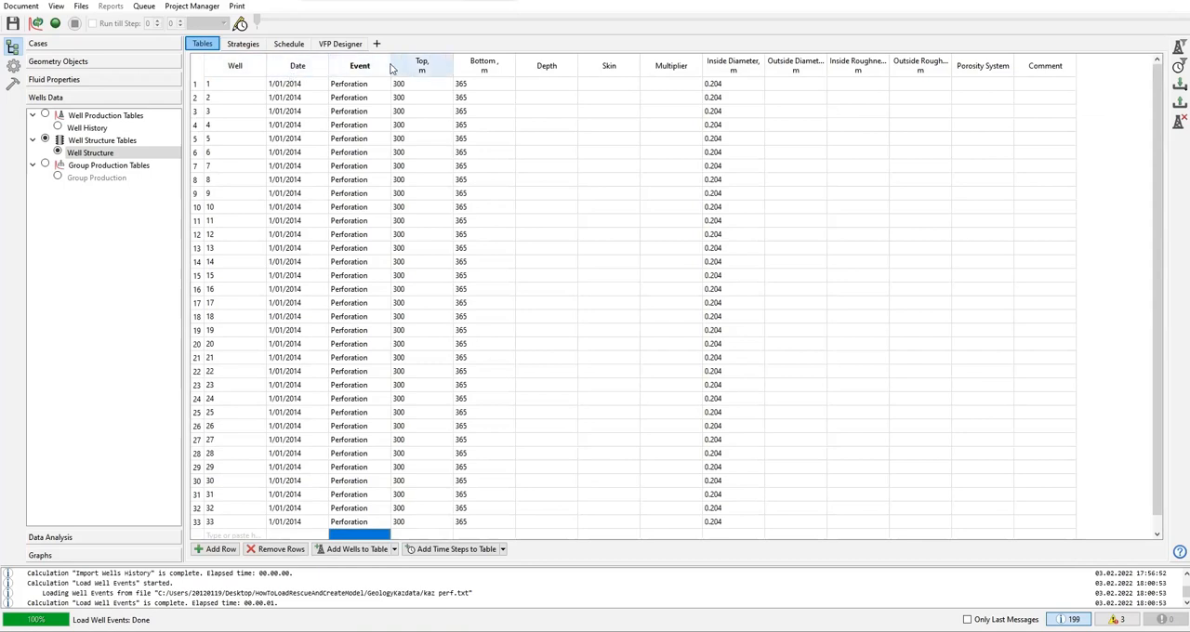
mouse_move(416, 77)
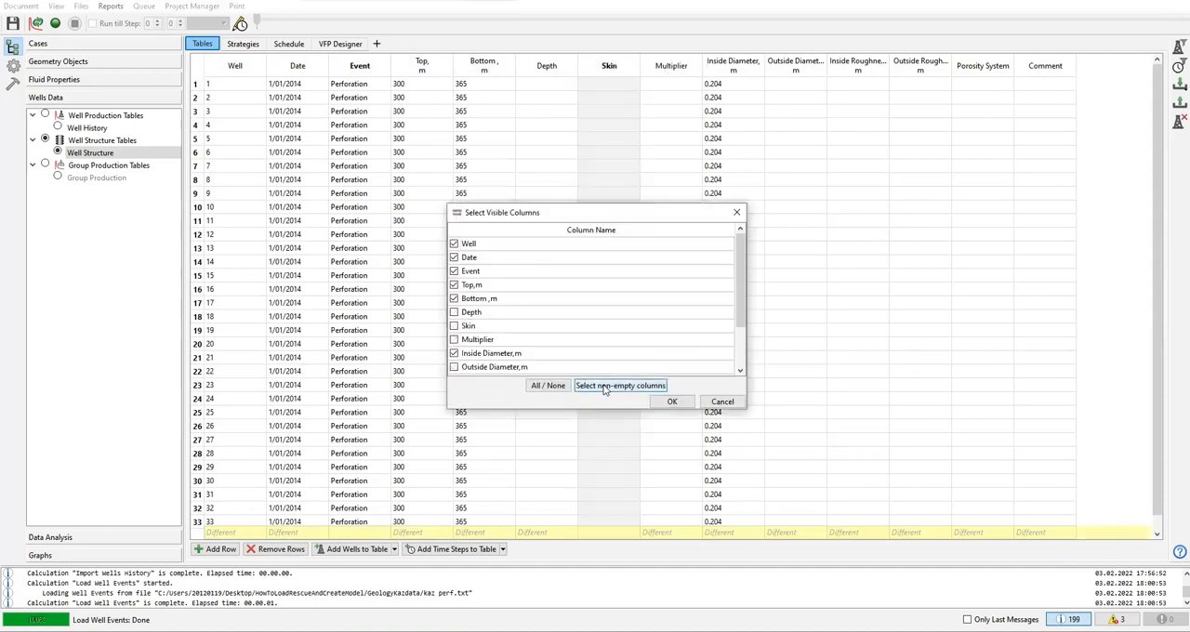
Keep only non-empty columns: Well, Date, Event, Top, Bottom, Inside Diameter.
click(672, 401)
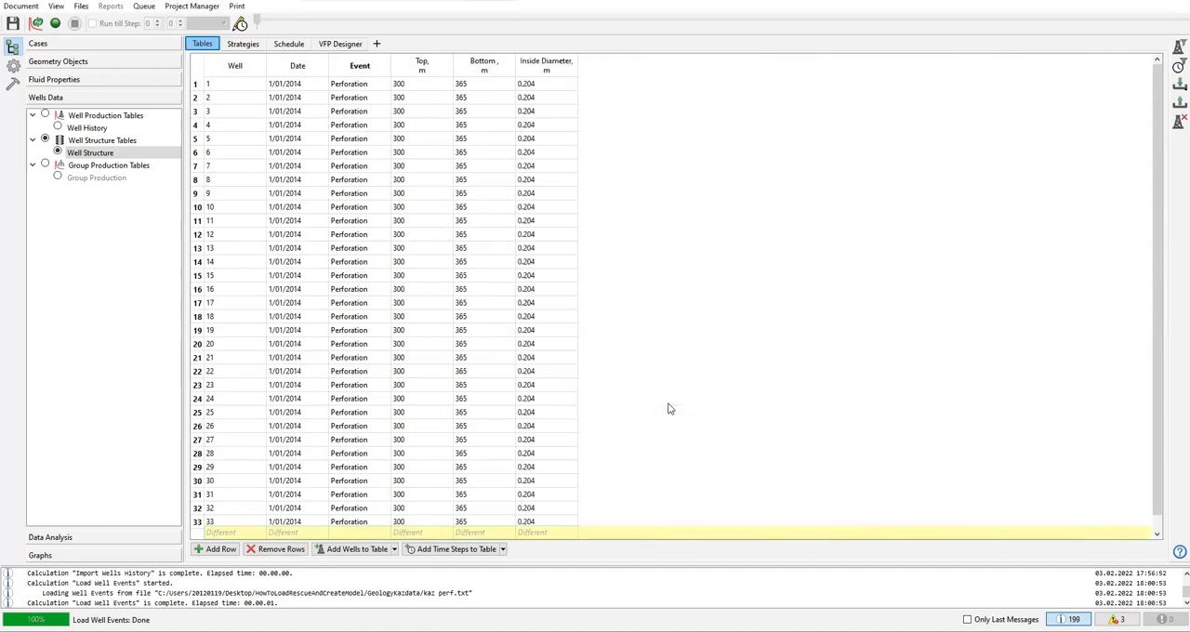
mouse_move(649, 402)
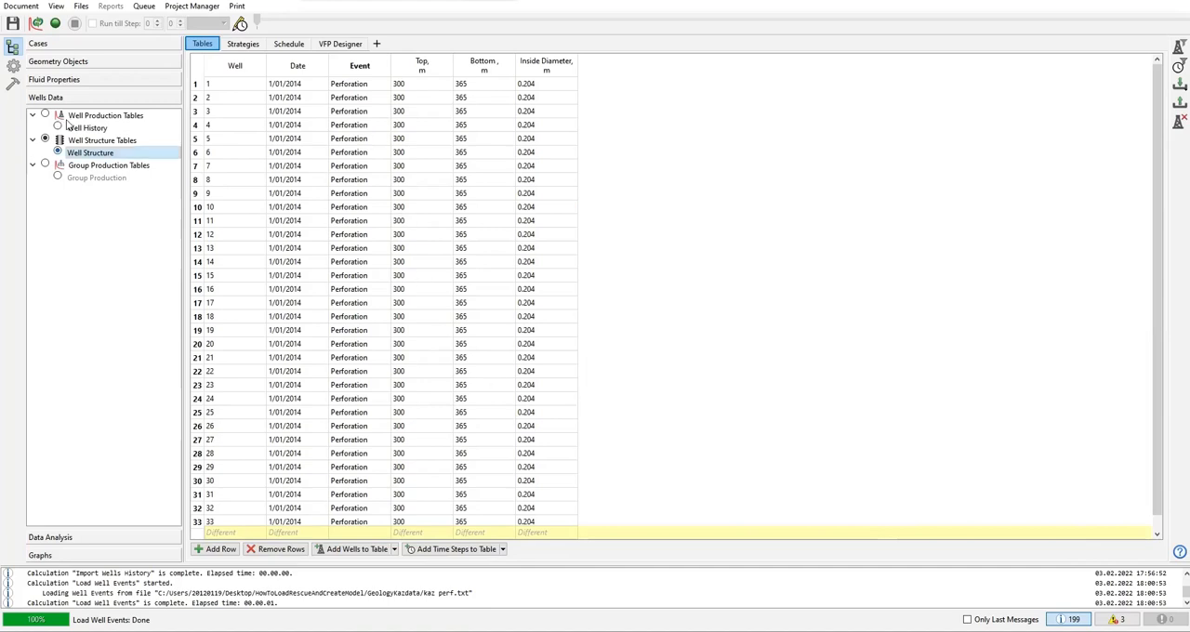
click(87, 126)
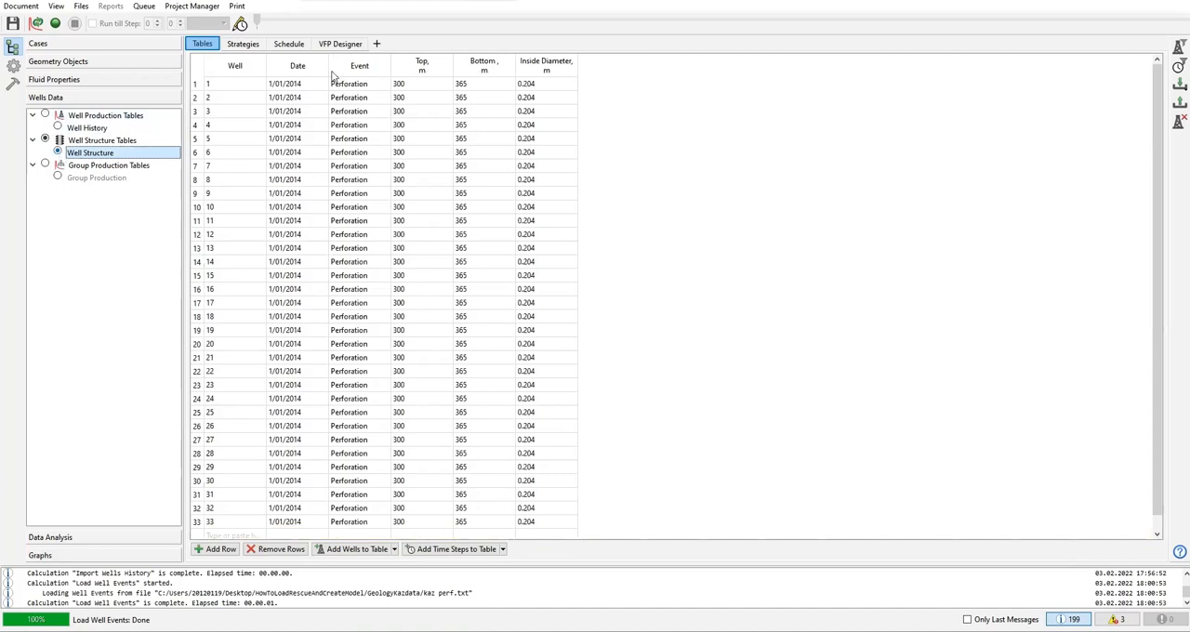
View the Schedule's All Operations and Well Definition lists, which are empty.
click(288, 43)
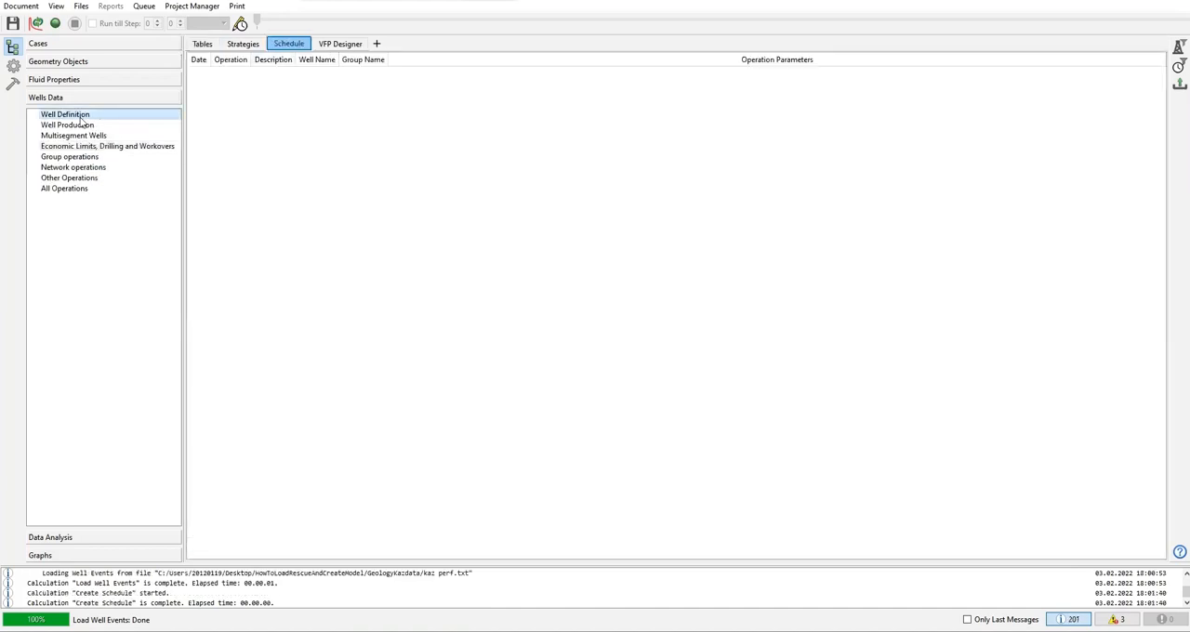
click(63, 188)
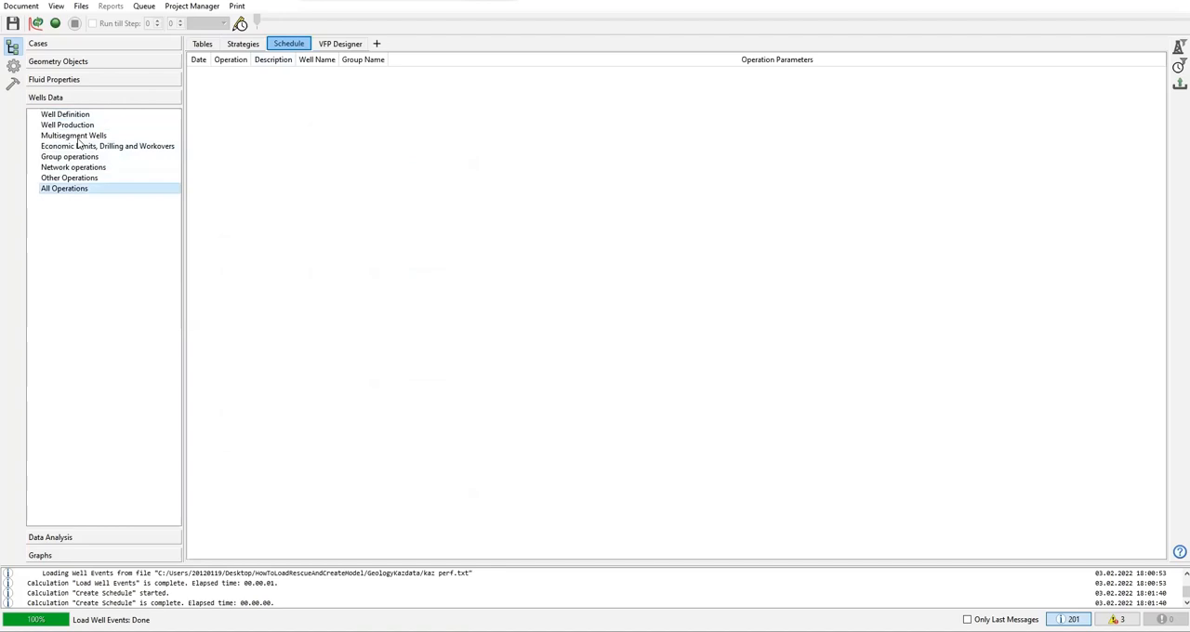
click(65, 114)
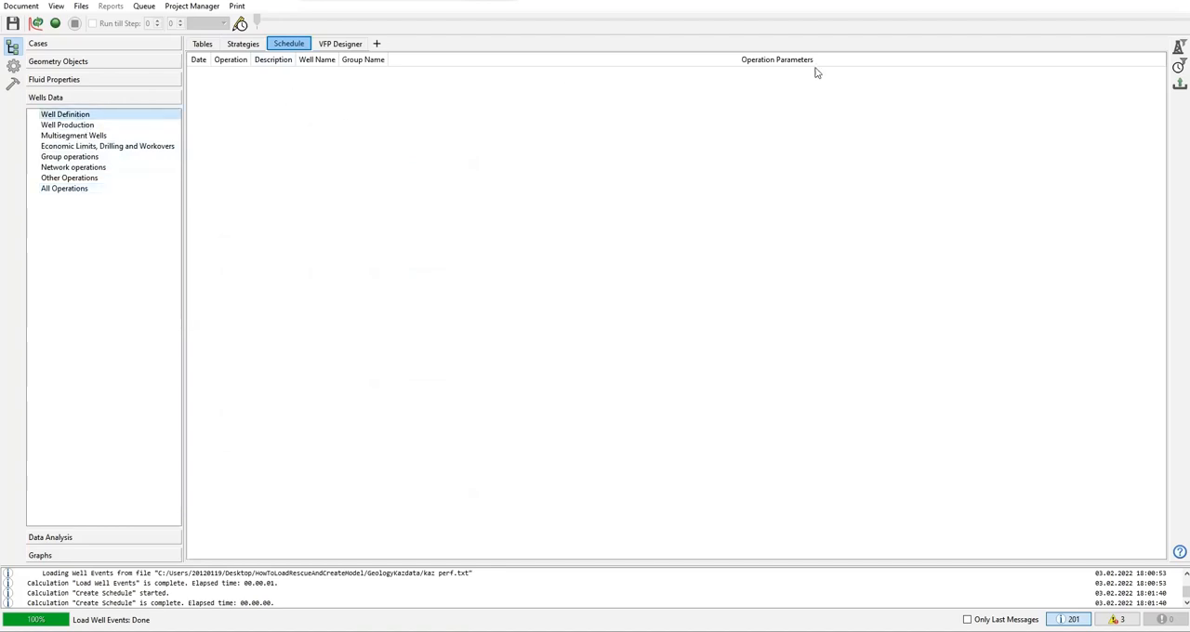
mouse_move(534, 219)
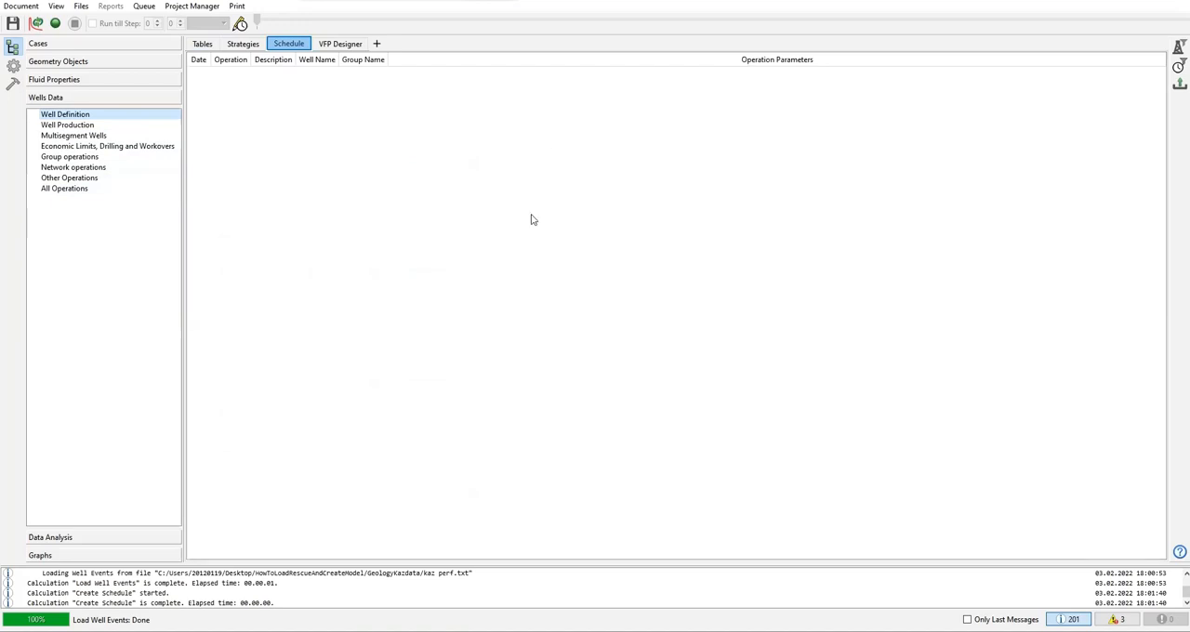
mouse_move(450, 245)
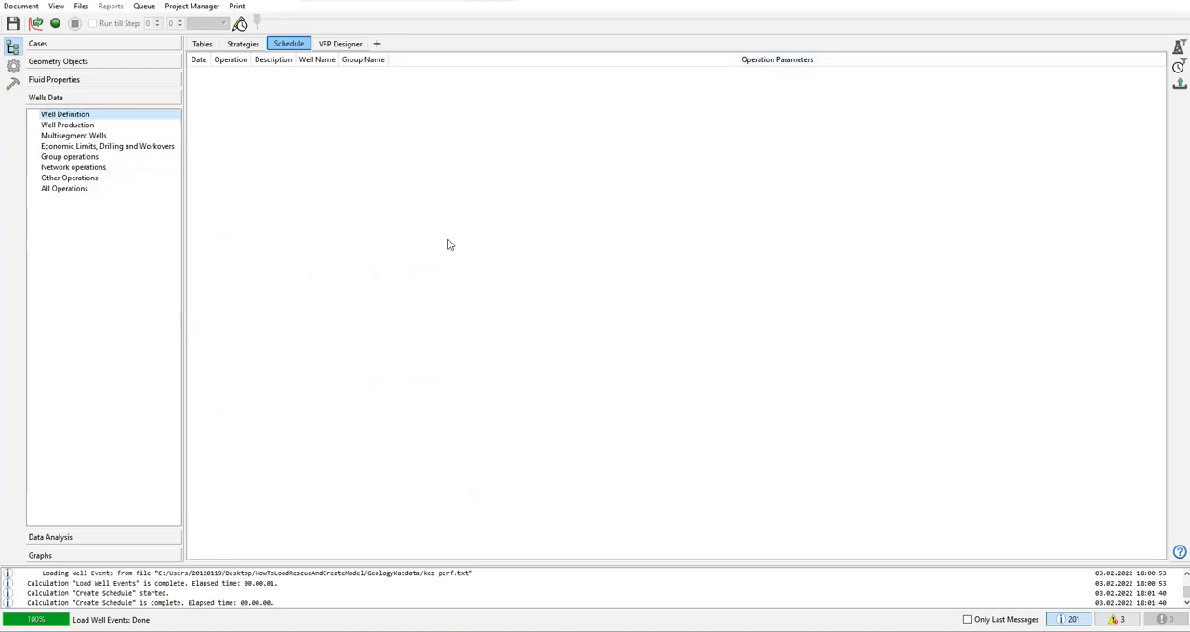
mouse_move(257, 63)
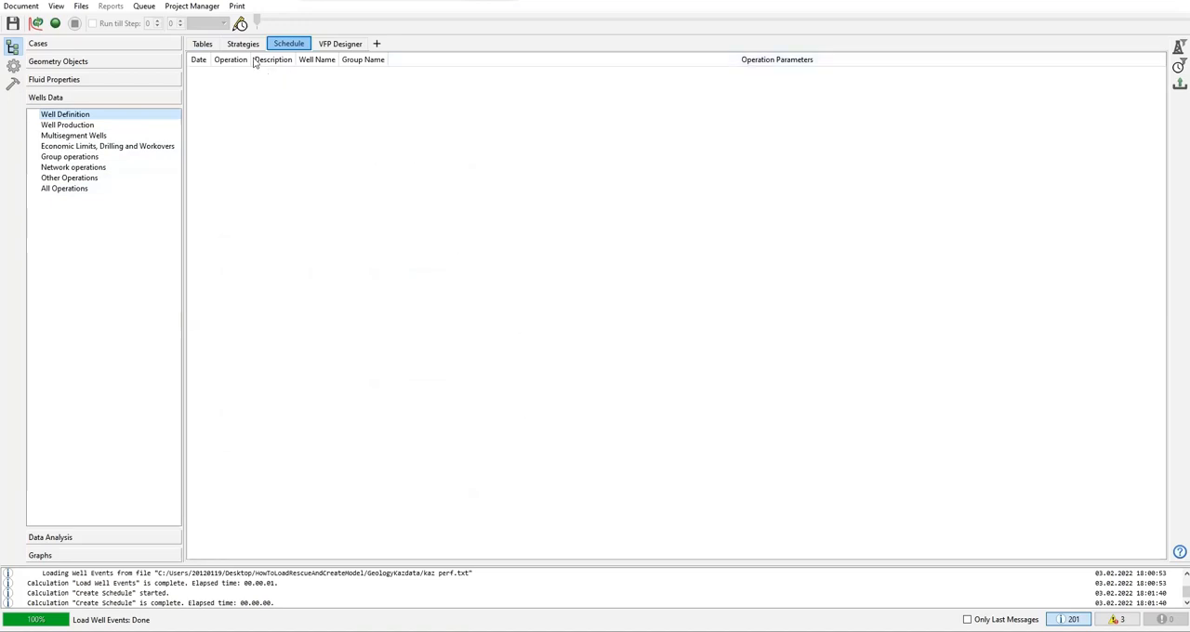
Expand Development Strategy to Global Rules showing trajectory, VFP table and well structure inputs.
click(242, 45)
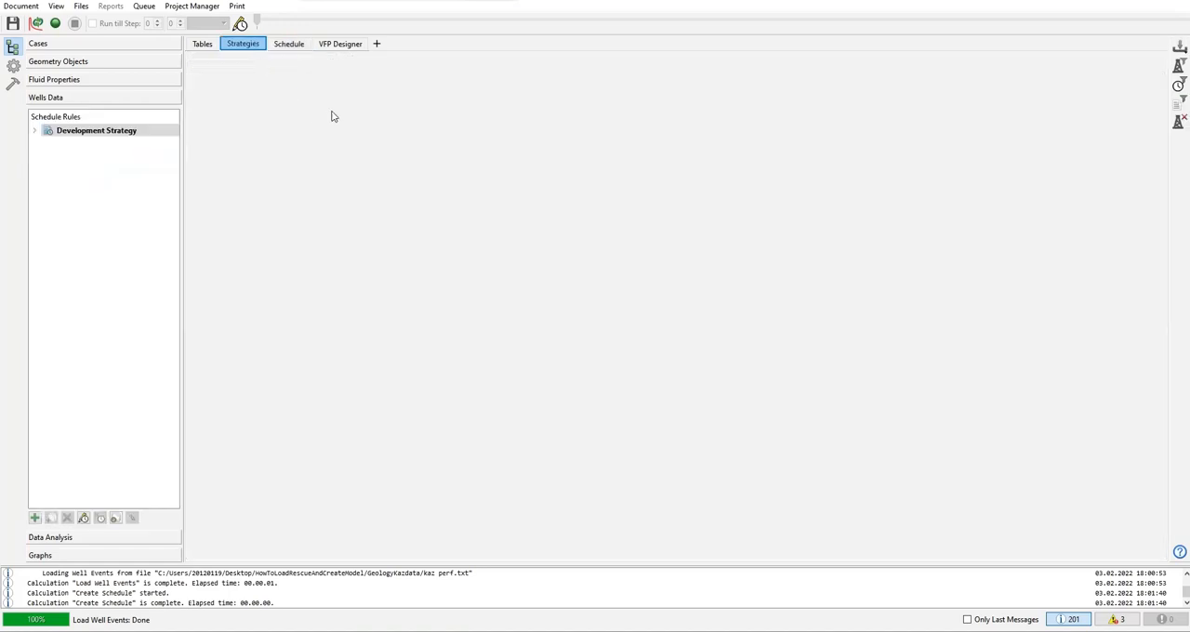
mouse_move(343, 119)
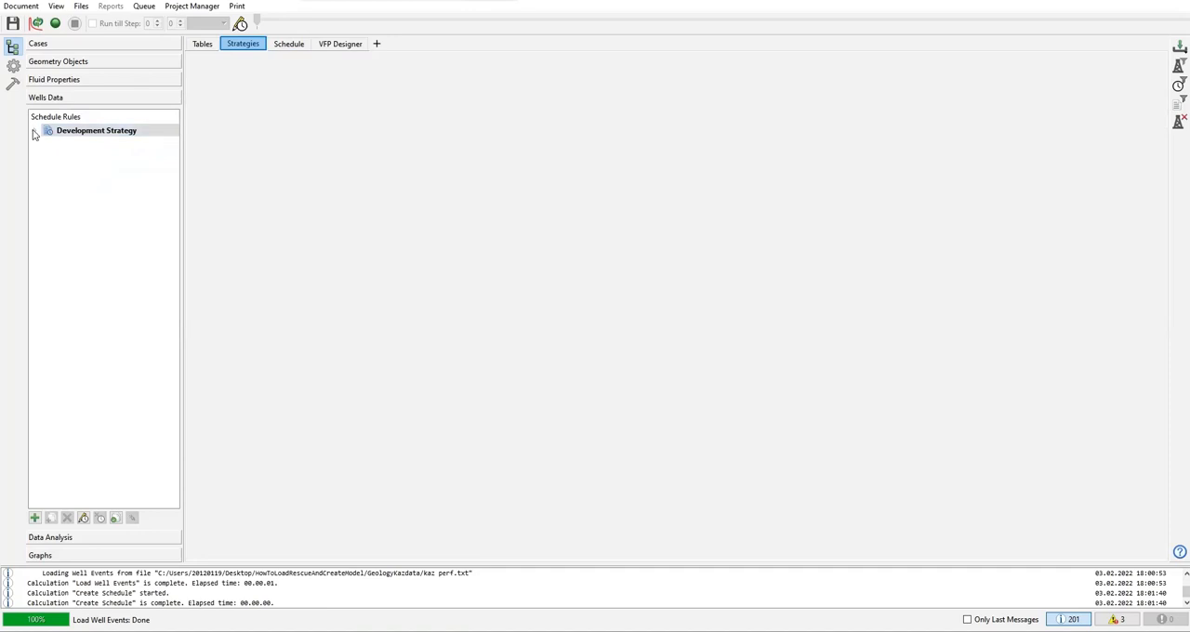
click(34, 130)
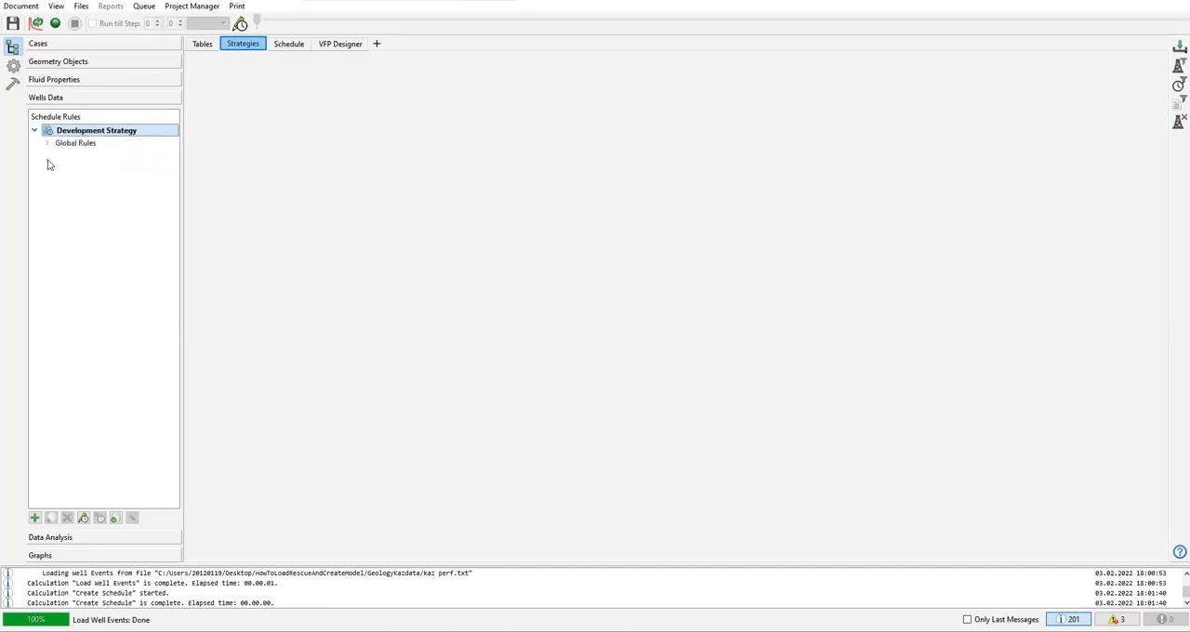
click(46, 143)
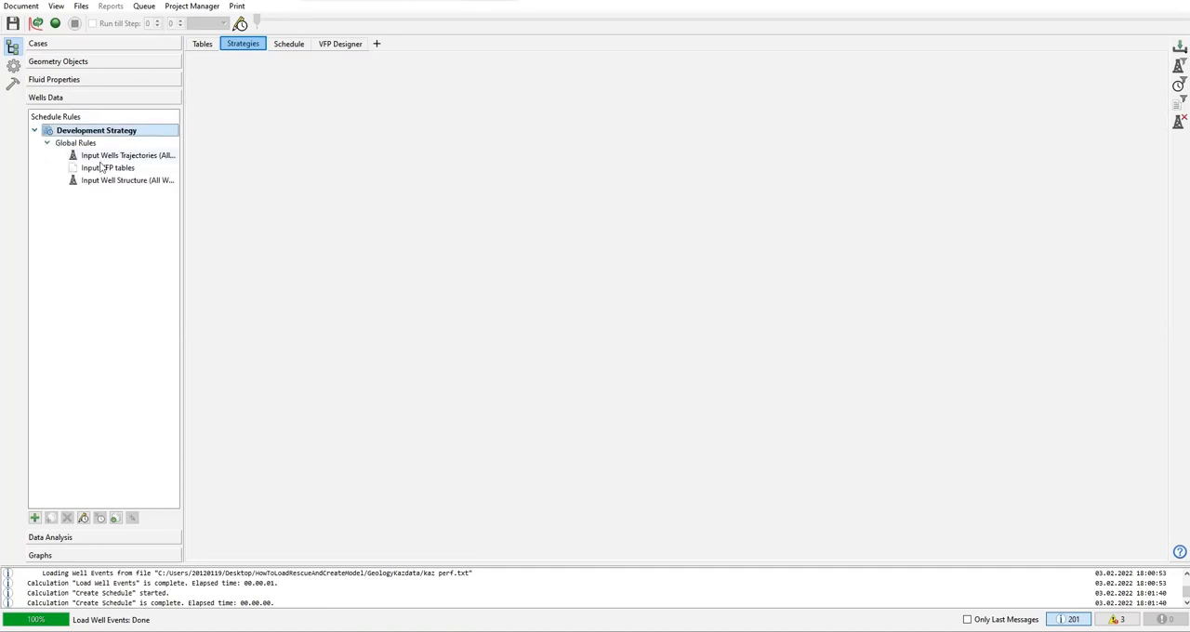